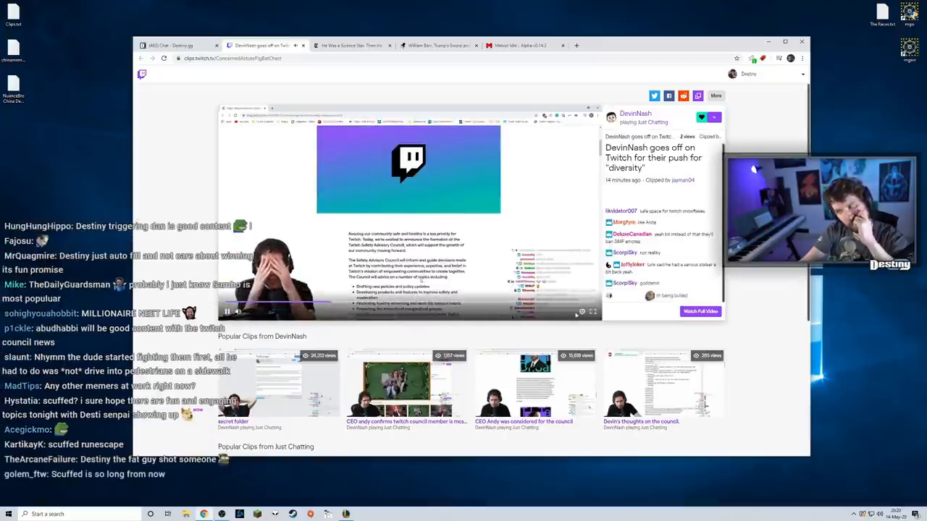
- Switch to the destiny.gg chat tab and scroll through viewers' chat messages
{"action": "left_click", "coordinate": [582, 311]}
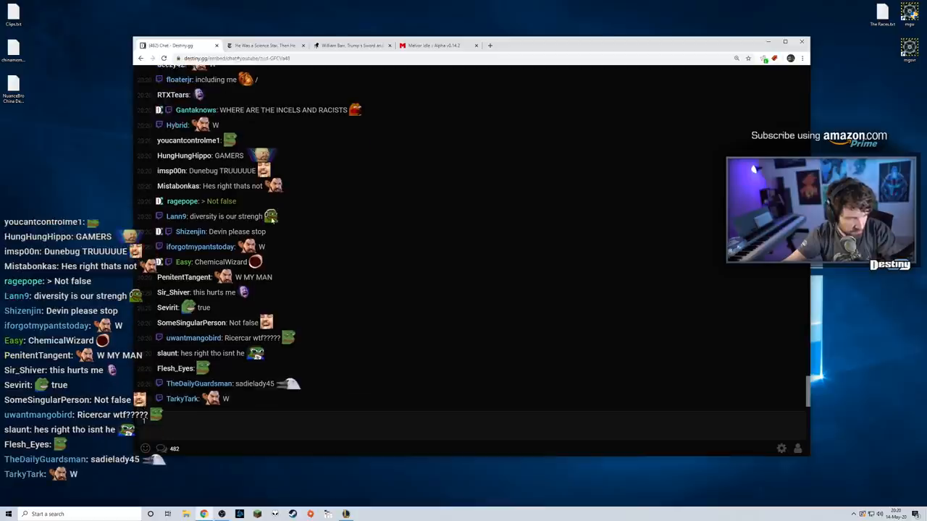
{"action": "scroll", "scroll_direction": "down", "scroll_amount": 3}
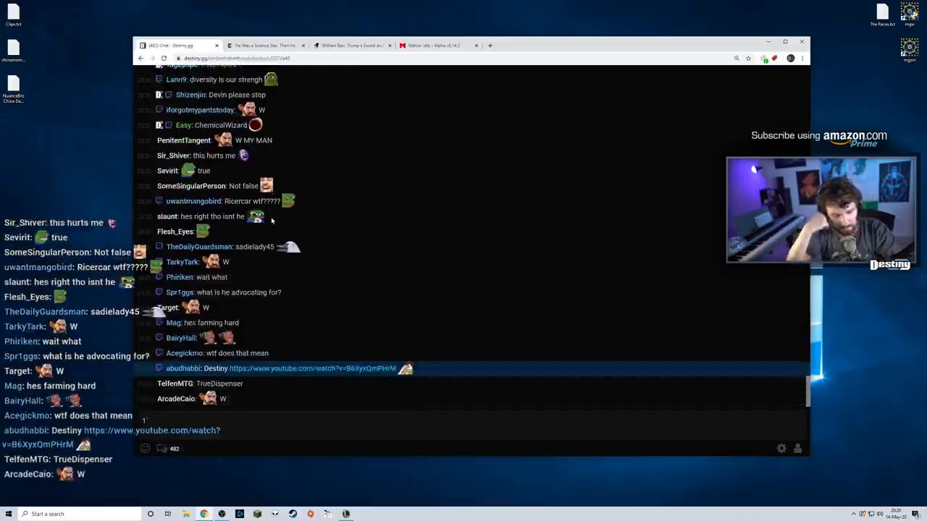
{"action": "scroll", "scroll_direction": "down", "scroll_amount": 3}
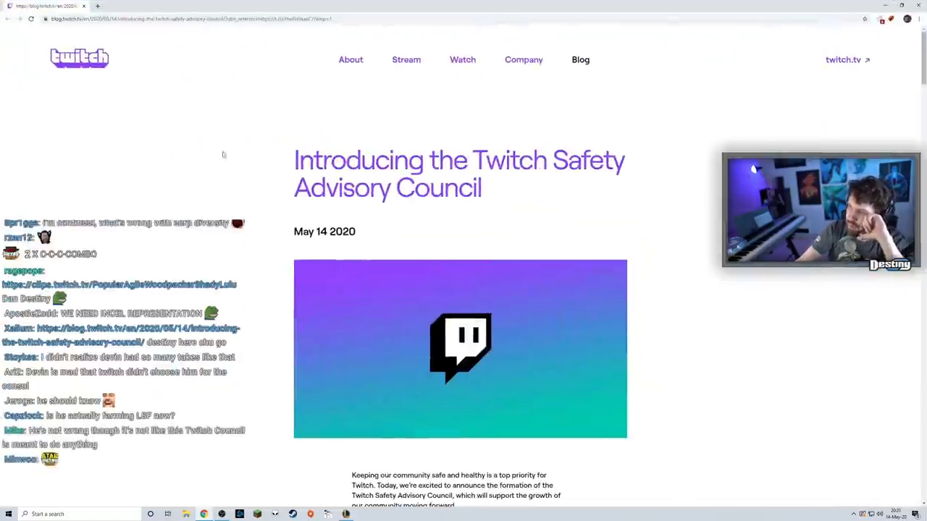
{"action": "scroll", "scroll_direction": "down", "scroll_amount": 3}
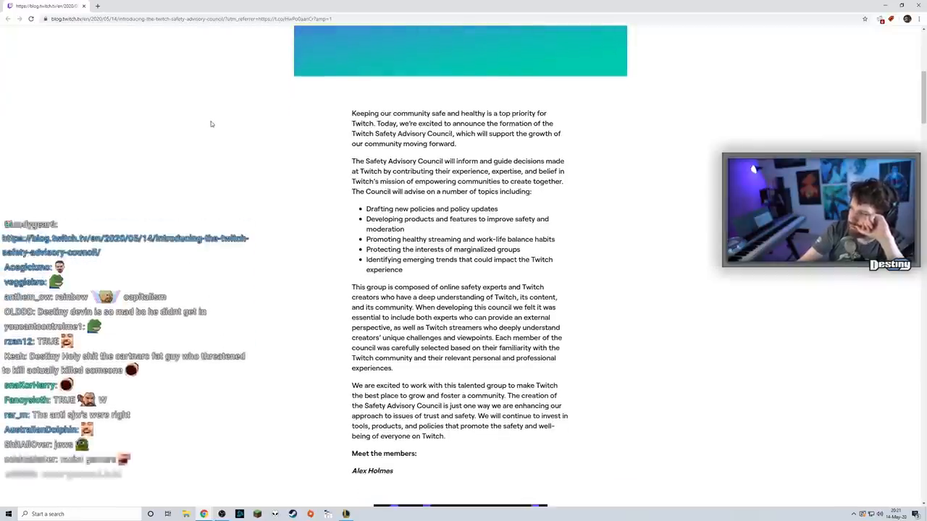
{"action": "scroll", "scroll_direction": "down", "scroll_amount": 3}
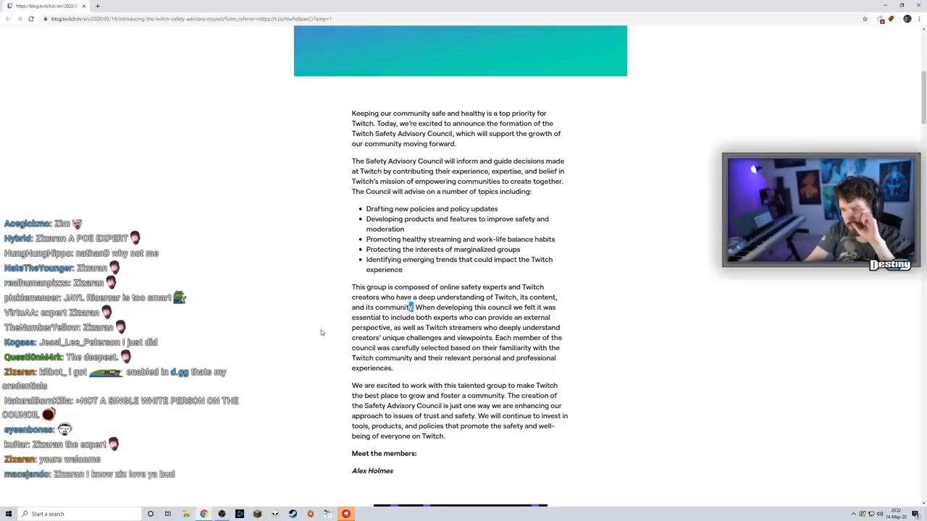
{"action": "mouse_move", "coordinate": [305, 326]}
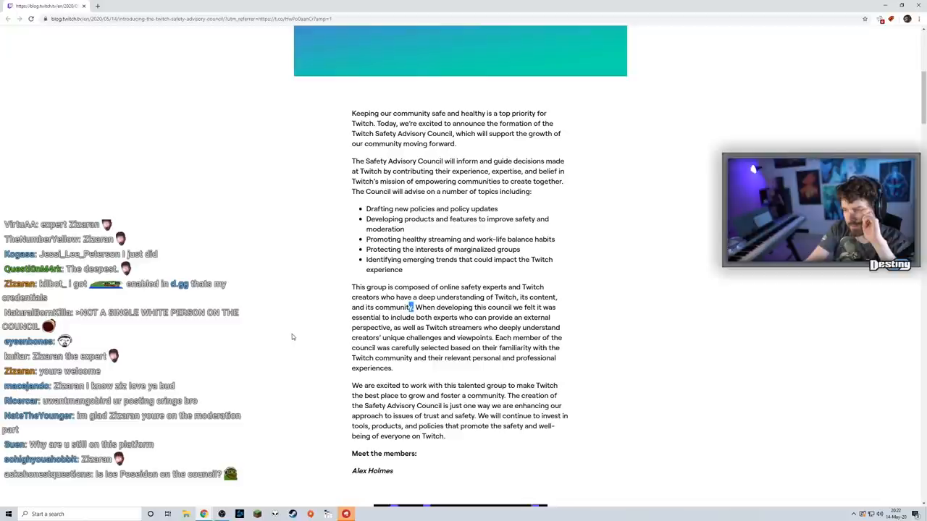
{"action": "scroll", "scroll_direction": "down", "scroll_amount": 3}
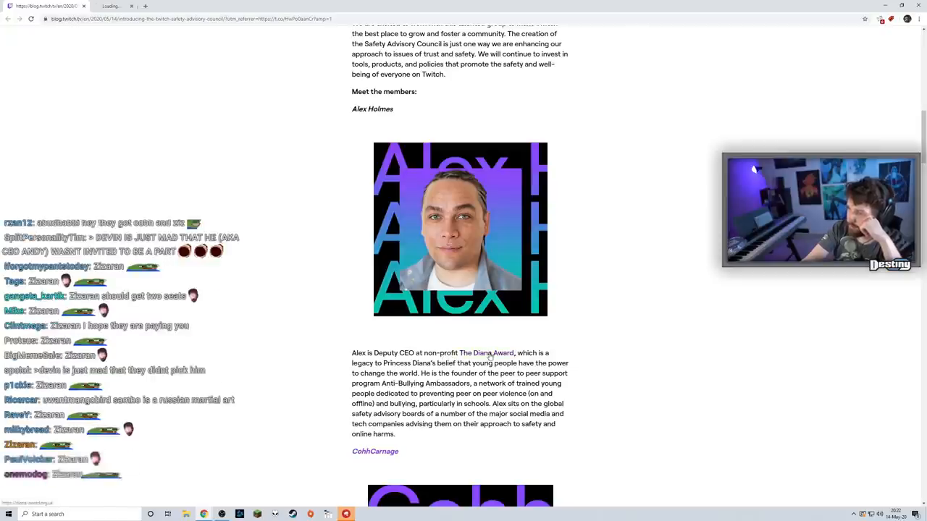
- Open The Diana Award site from Alex Holmes's bio and scroll its homepage
{"action": "left_click", "coordinate": [493, 352]}
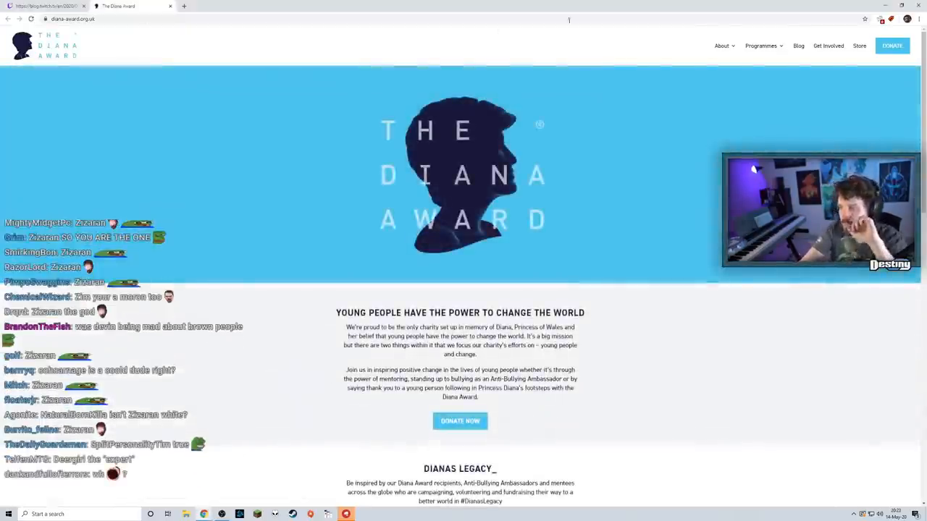
{"action": "scroll", "scroll_direction": "down", "scroll_amount": 3}
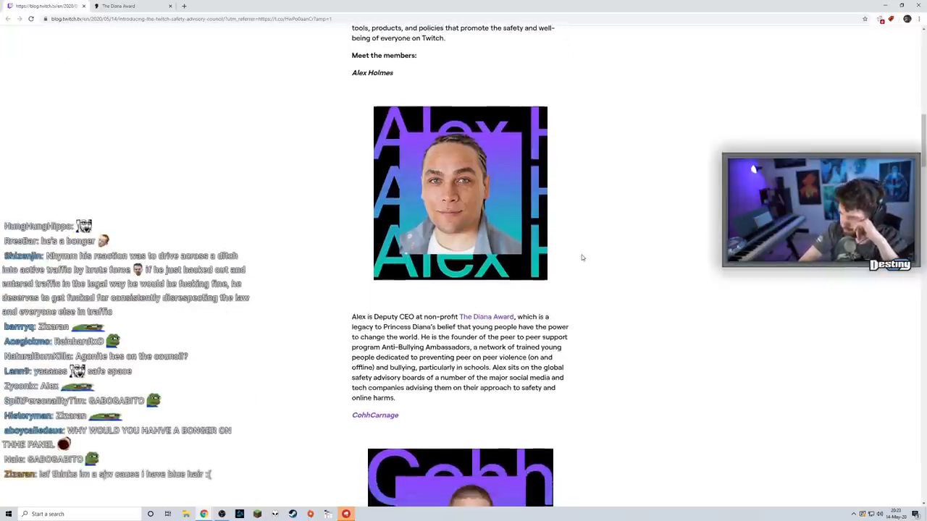
- Scroll past Alex Holmes to CohhCarnage's bio in the council post
{"action": "scroll", "scroll_direction": "down", "scroll_amount": 3}
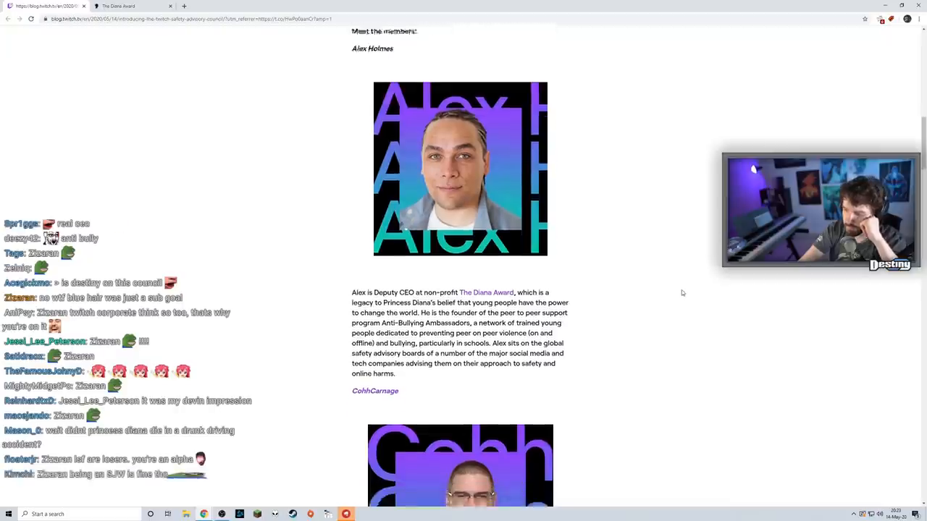
{"action": "scroll", "scroll_direction": "down", "scroll_amount": 3}
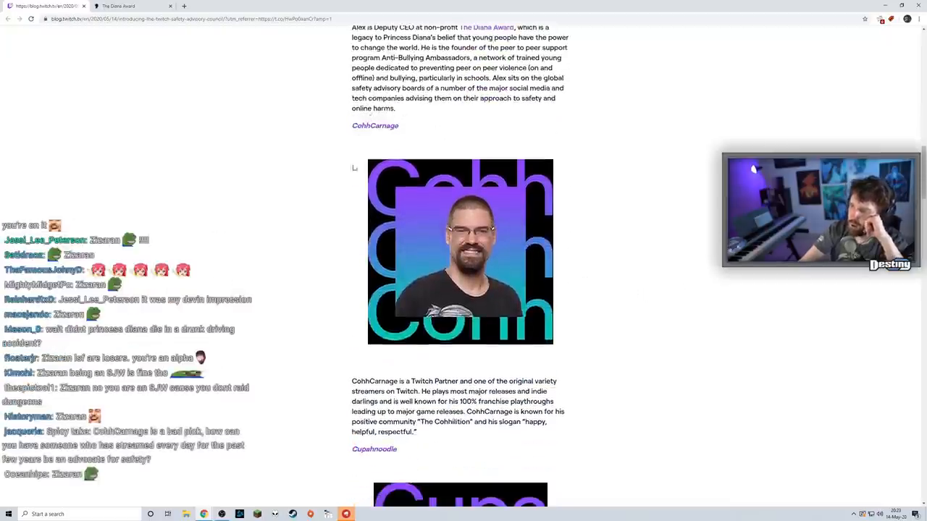
{"action": "mouse_move", "coordinate": [343, 342]}
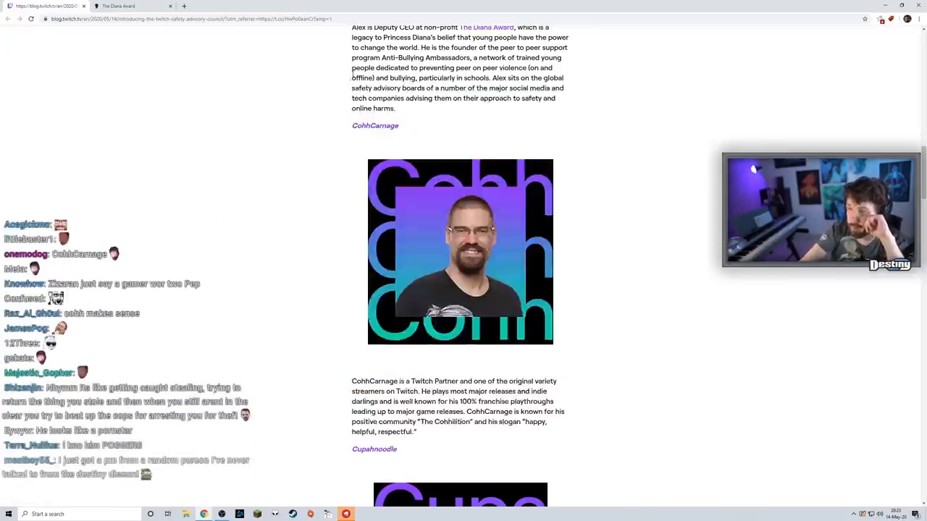
- Look up CohhCarnage's stats on sullygnome.com in a new tab, then return to the blog post
{"action": "left_click", "coordinate": [184, 5]}
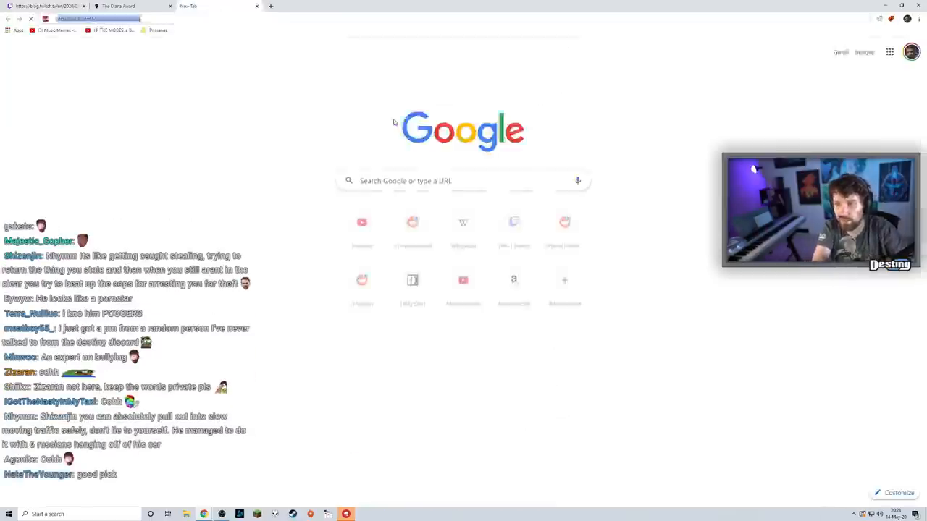
{"action": "type", "text": "sullygnome.com/channel/cohhcarnage"}
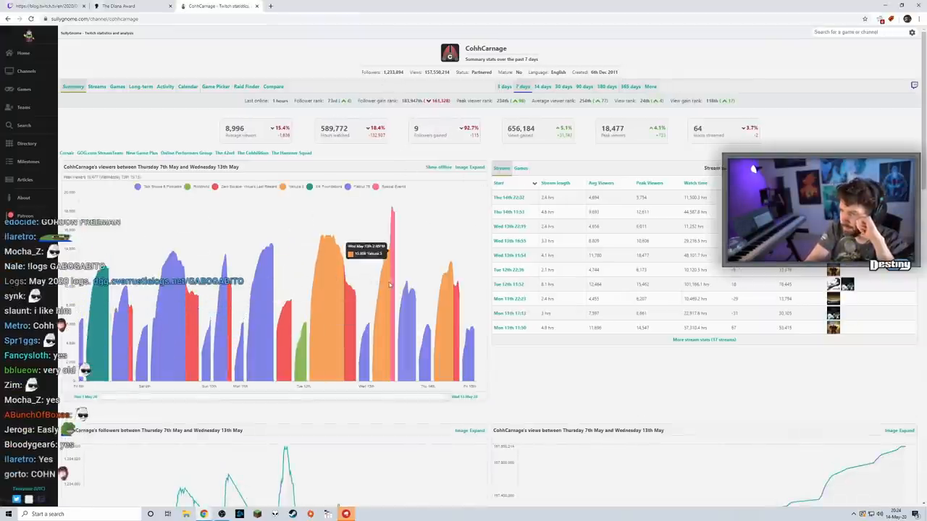
{"action": "left_click", "coordinate": [131, 5]}
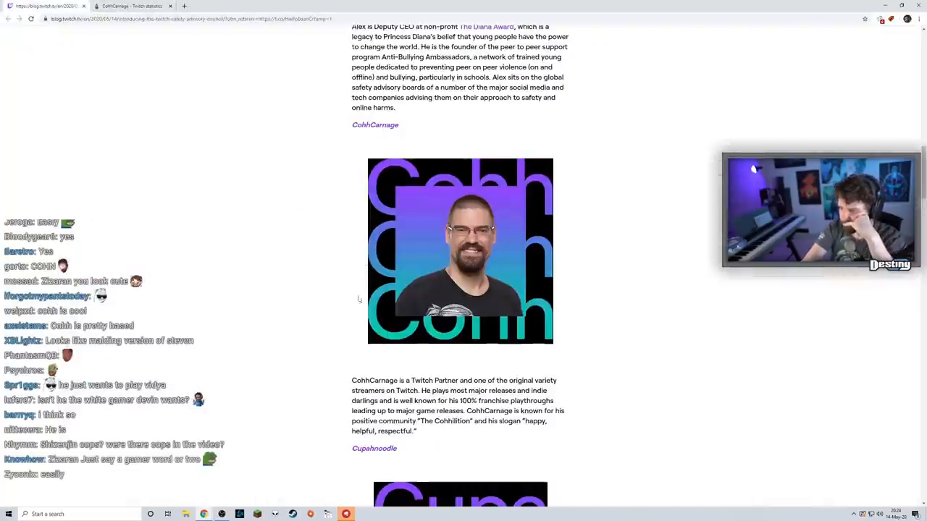
- Scroll to Cupahnoodle's bio and select her name to search for it
{"action": "scroll", "scroll_direction": "down", "scroll_amount": 3}
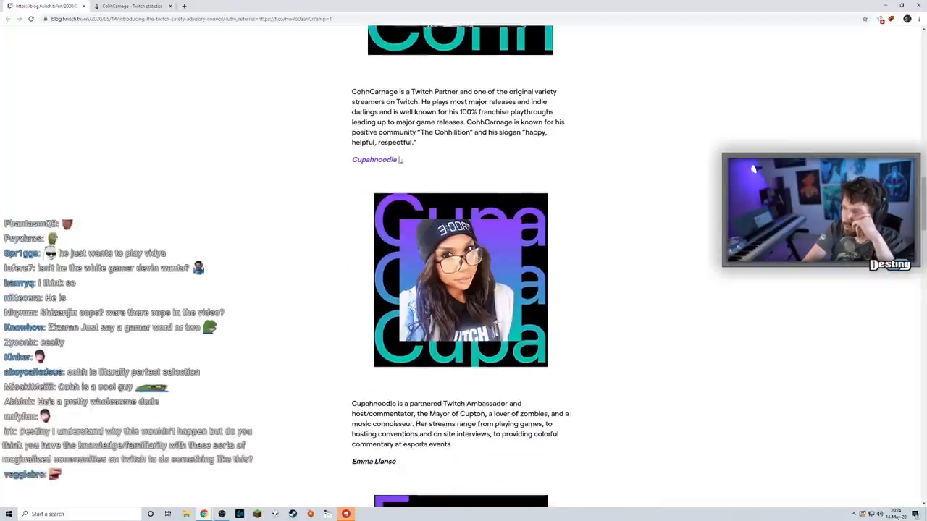
{"action": "scroll", "scroll_direction": "down", "scroll_amount": 3}
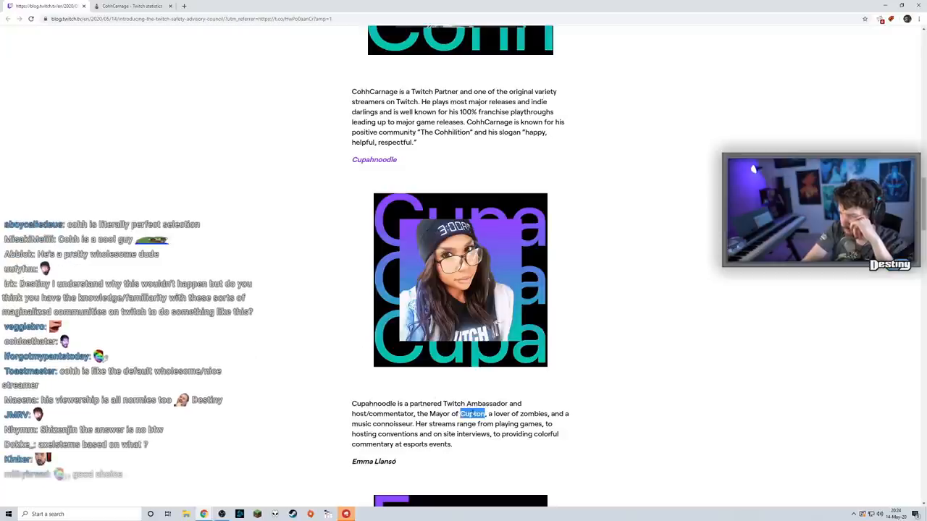
{"action": "scroll", "scroll_direction": "down", "scroll_amount": 3}
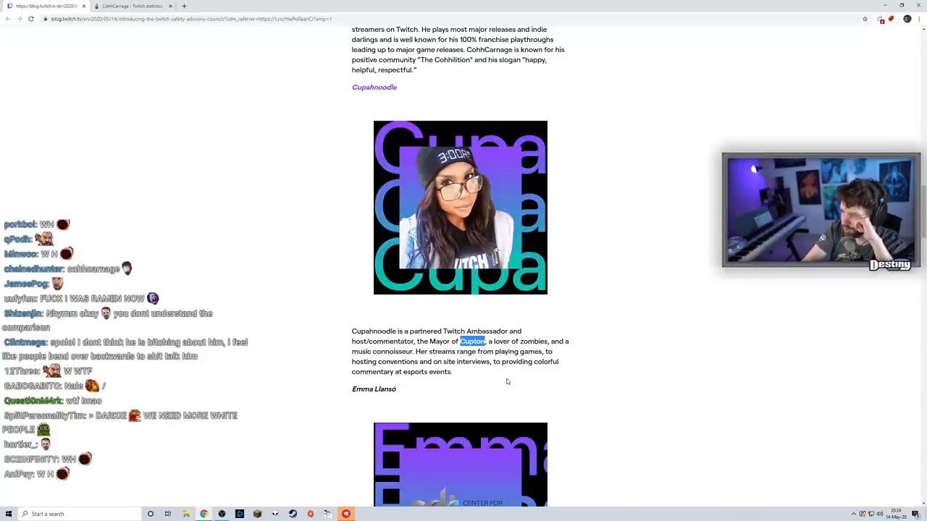
{"action": "scroll", "scroll_direction": "down", "scroll_amount": 3}
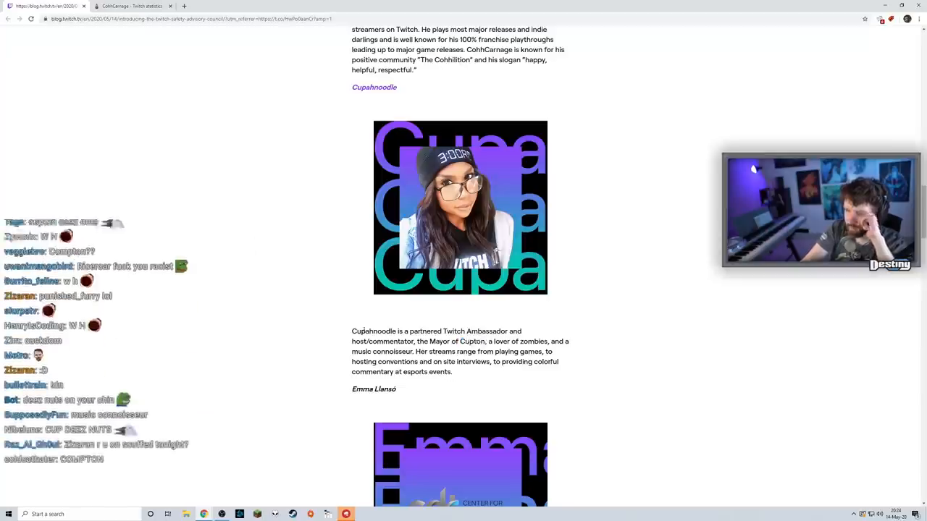
{"action": "double_click", "coordinate": [373, 331]}
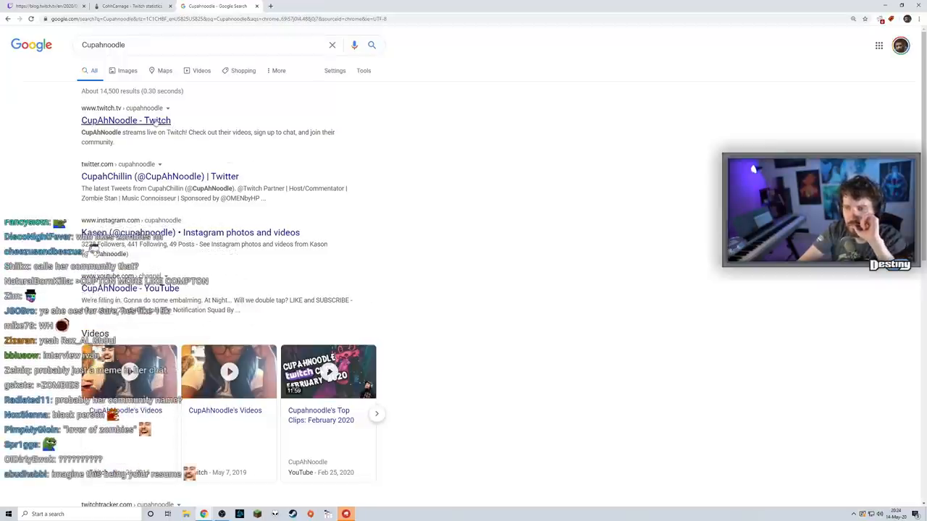
- Open Cupahnoodle's Twitch result, then go to sullygnome.com for her channel stats
{"action": "left_click", "coordinate": [160, 176]}
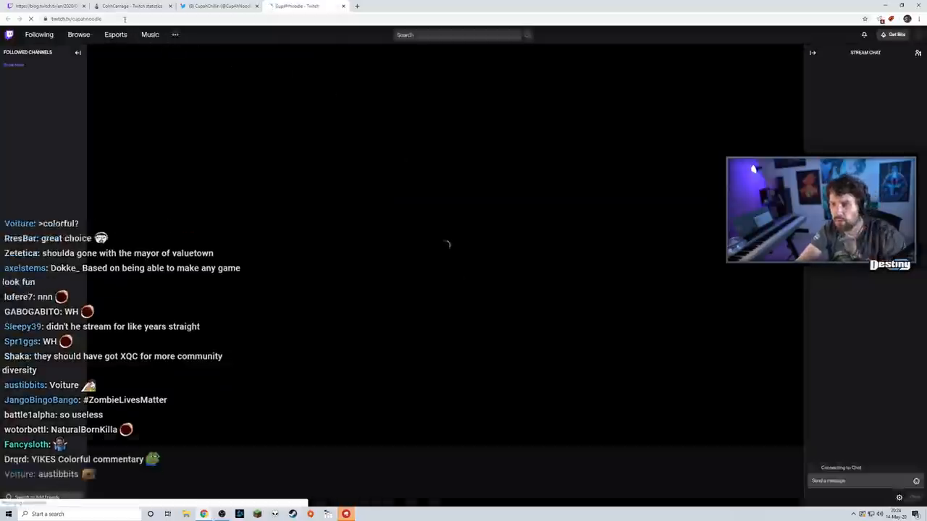
{"action": "type", "text": "sullygnome"}
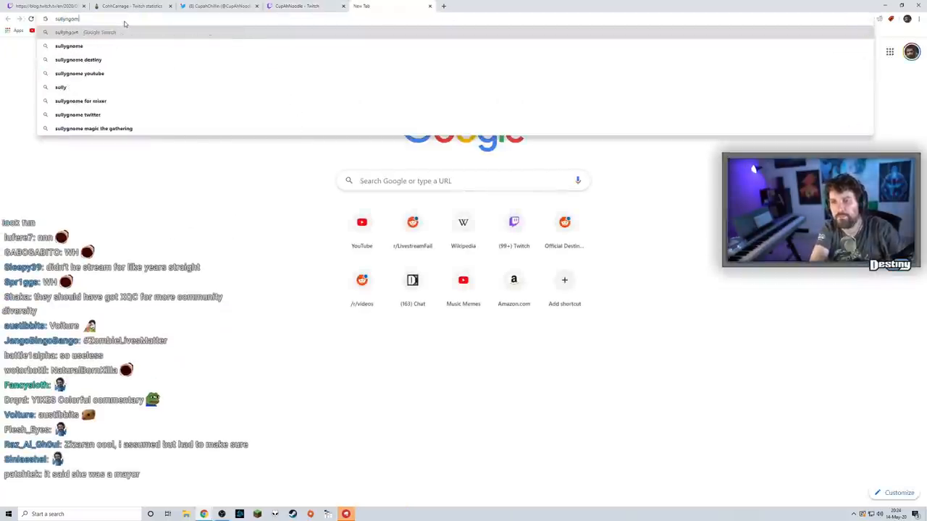
{"action": "type", "text": "sullygnome.com"}
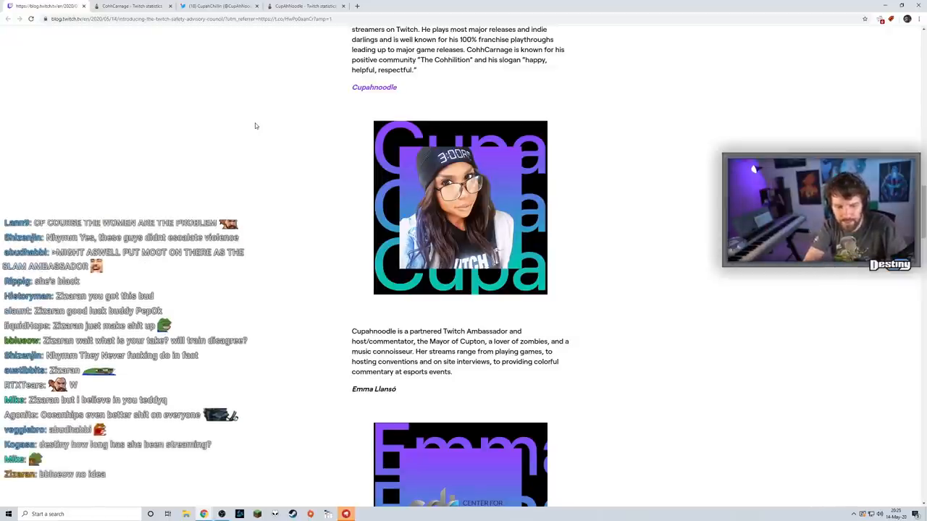
- Scroll through the council member bios in the Twitch blog post
{"action": "scroll", "scroll_direction": "down", "scroll_amount": 3}
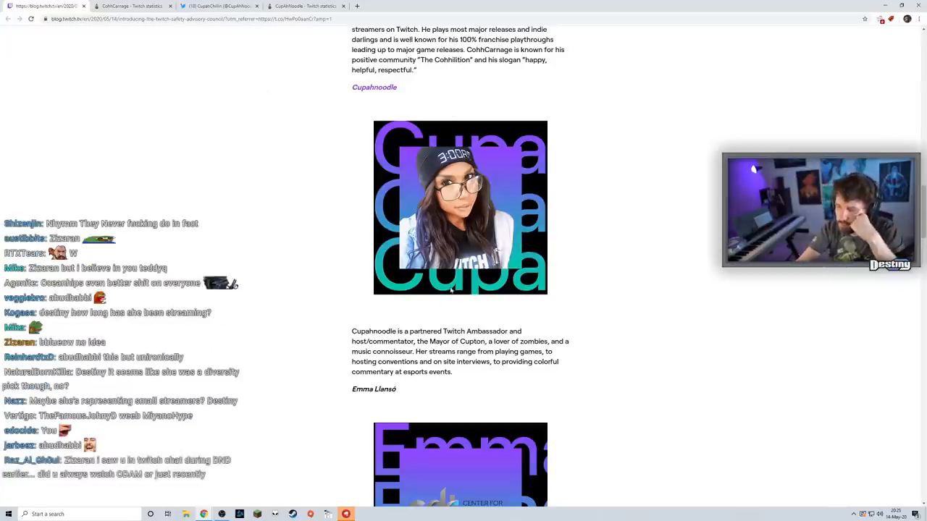
{"action": "scroll", "scroll_direction": "down", "scroll_amount": 3}
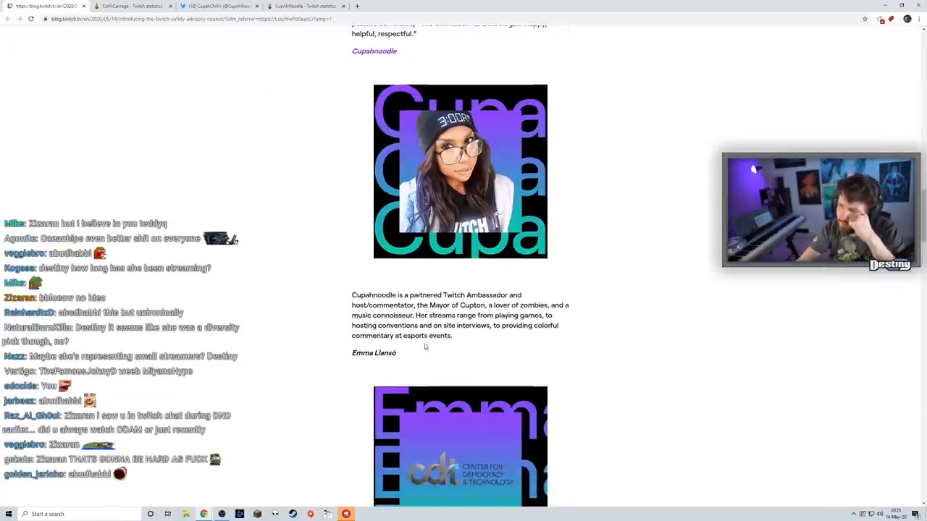
{"action": "scroll", "scroll_direction": "down", "scroll_amount": 3}
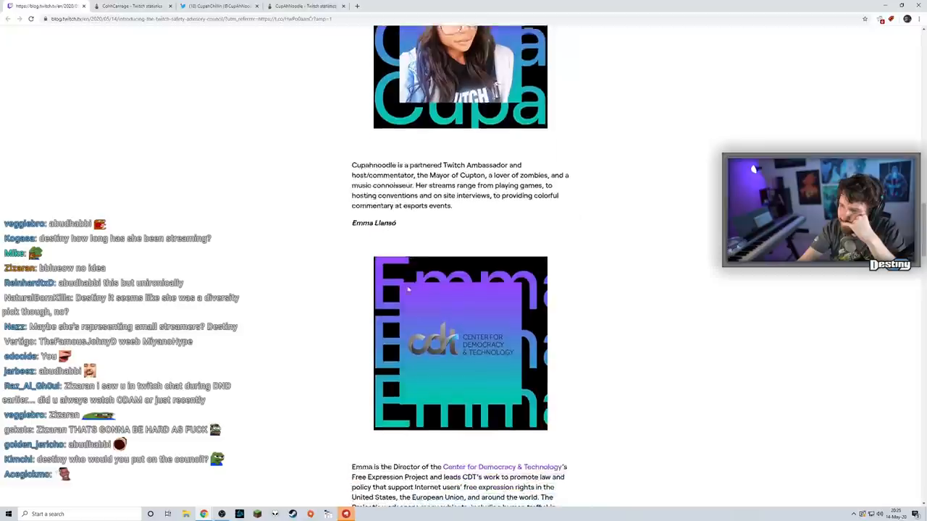
{"action": "scroll", "scroll_direction": "down", "scroll_amount": 3}
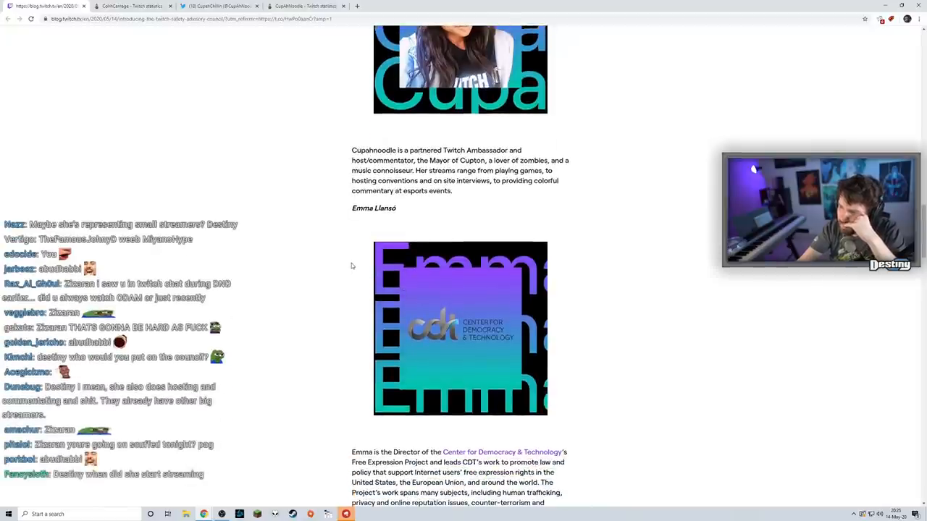
{"action": "scroll", "scroll_direction": "down", "scroll_amount": 3}
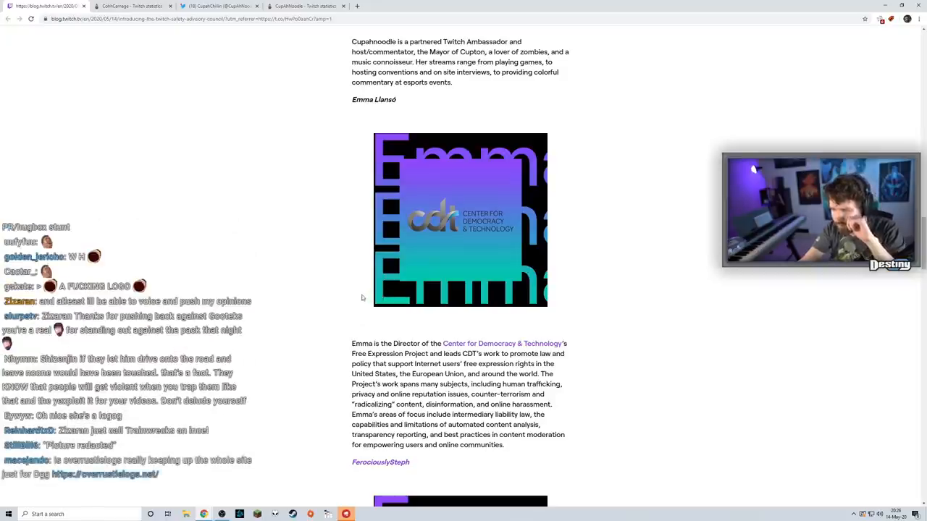
{"action": "scroll", "scroll_direction": "down", "scroll_amount": 3}
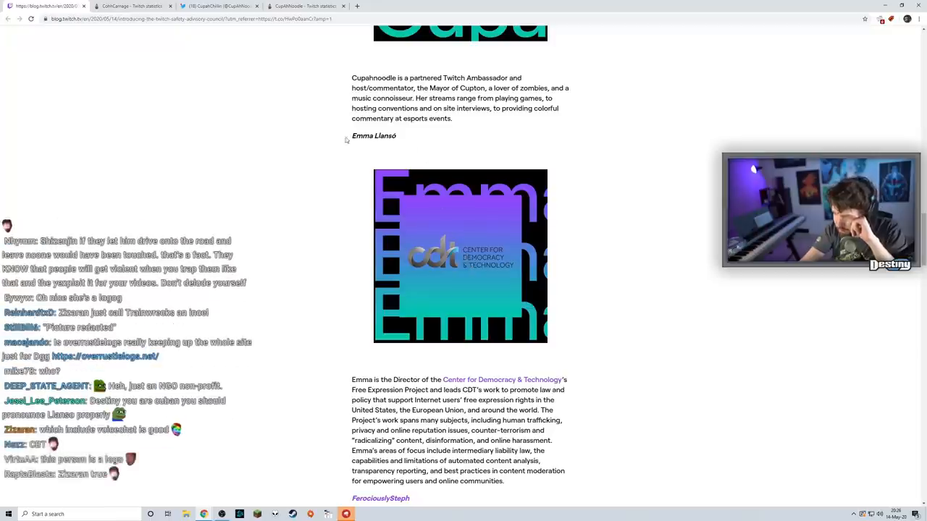
{"action": "scroll", "scroll_direction": "down", "scroll_amount": 3}
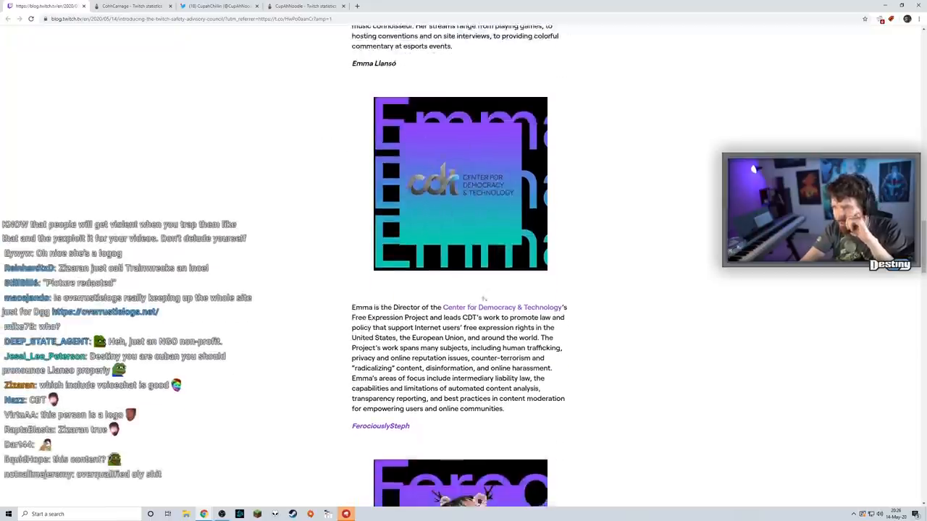
{"action": "left_click", "coordinate": [502, 307]}
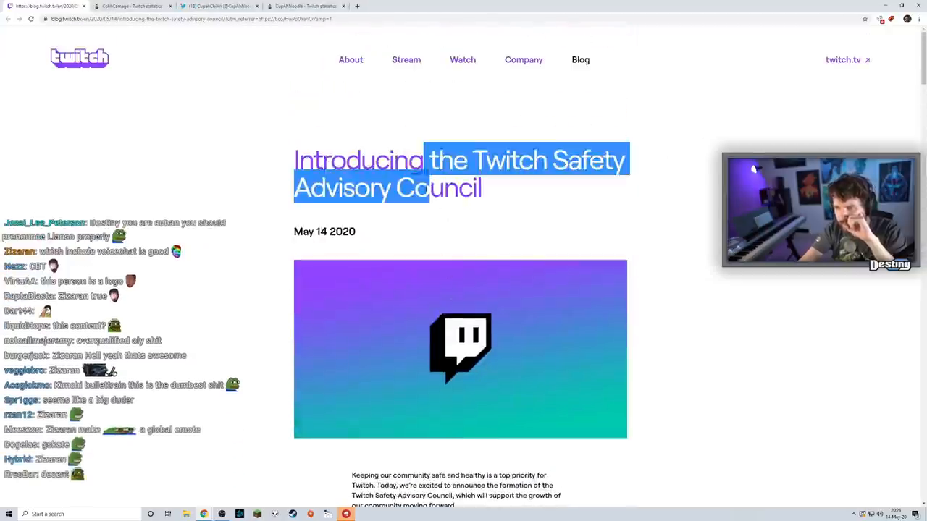
- Scroll to FerociouslySteph's bio, select her name, and view her channel statistics
{"action": "scroll", "scroll_direction": "down", "scroll_amount": 3}
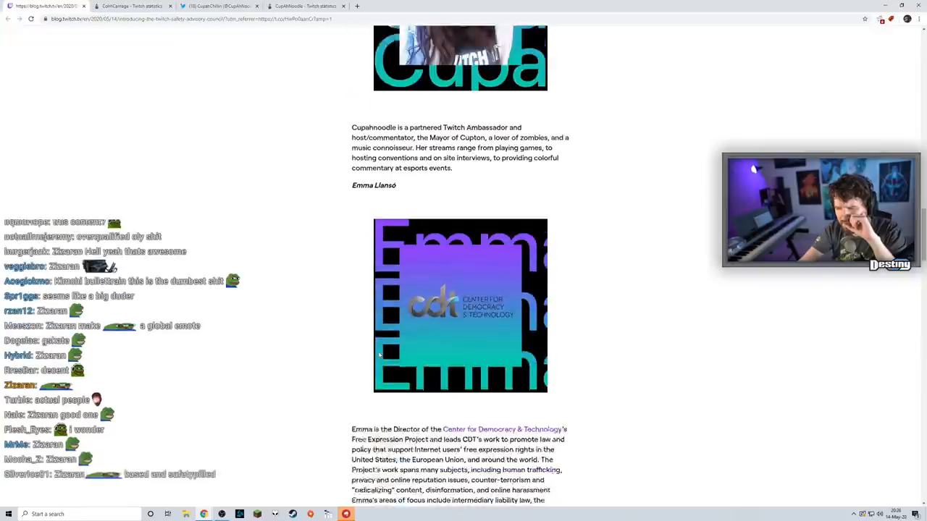
{"action": "scroll", "scroll_direction": "down", "scroll_amount": 3}
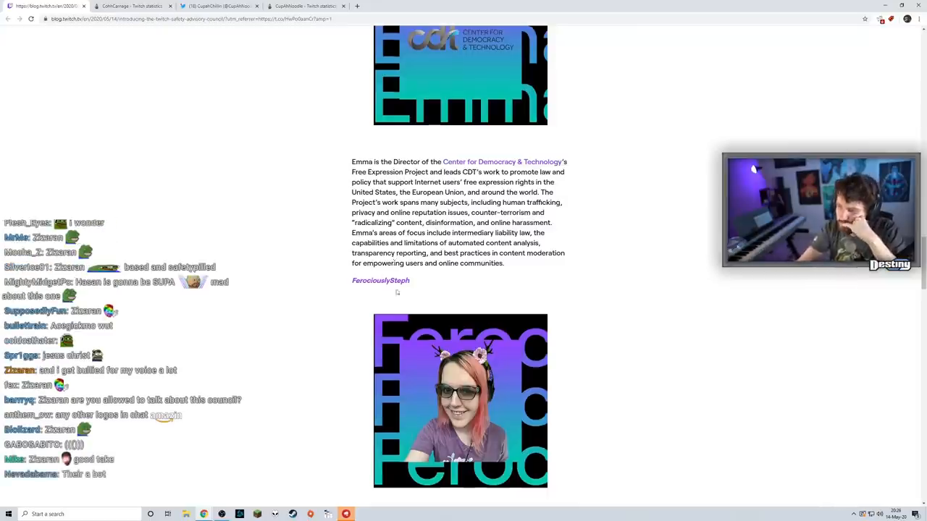
{"action": "scroll", "scroll_direction": "down", "scroll_amount": 3}
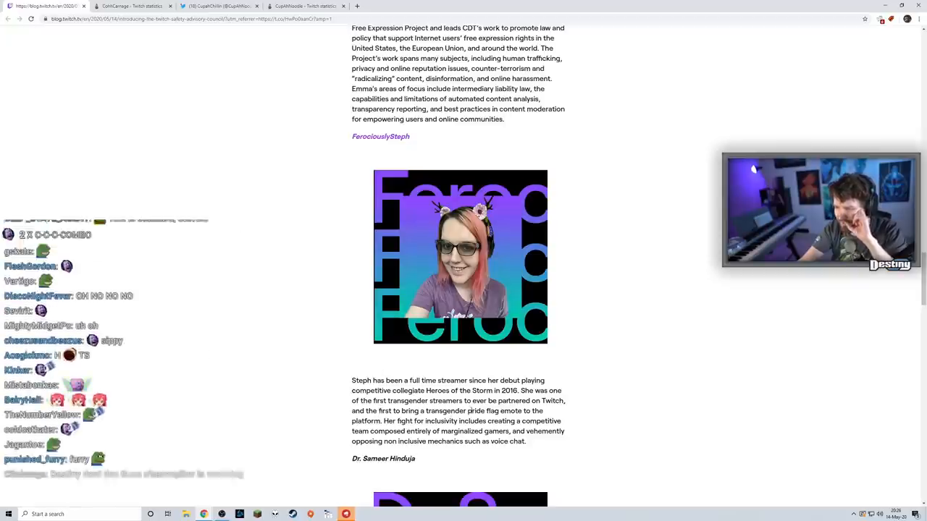
{"action": "scroll", "scroll_direction": "down", "scroll_amount": 3}
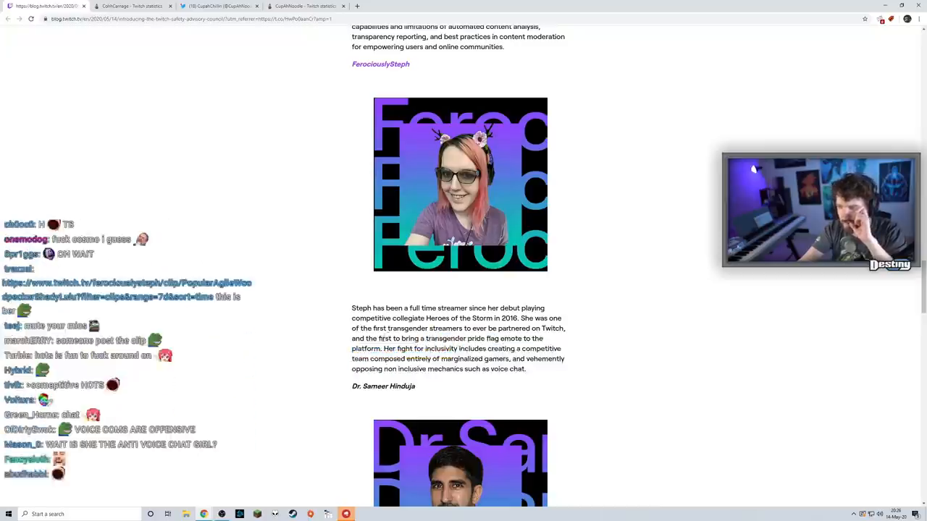
{"action": "left_click_drag", "start_coordinate": [395, 368], "coordinate": [526, 368]}
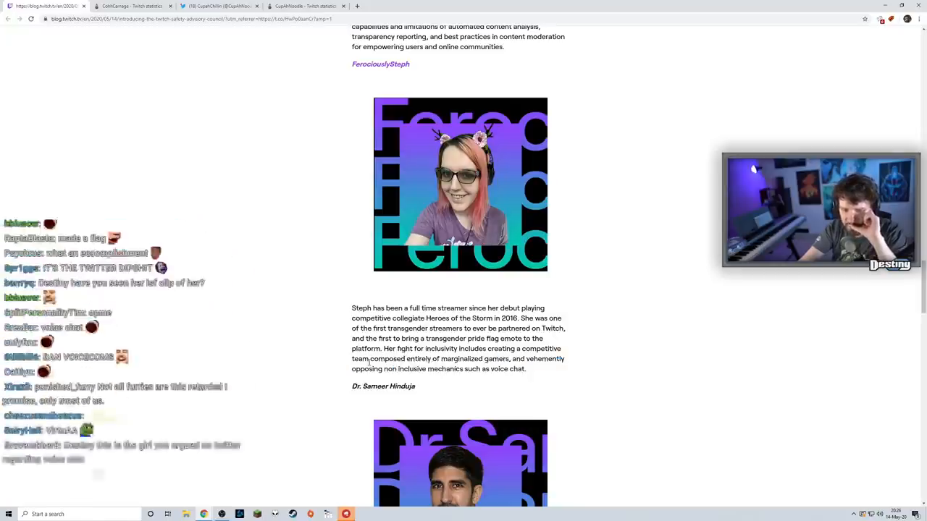
{"action": "scroll", "scroll_direction": "down", "scroll_amount": 3}
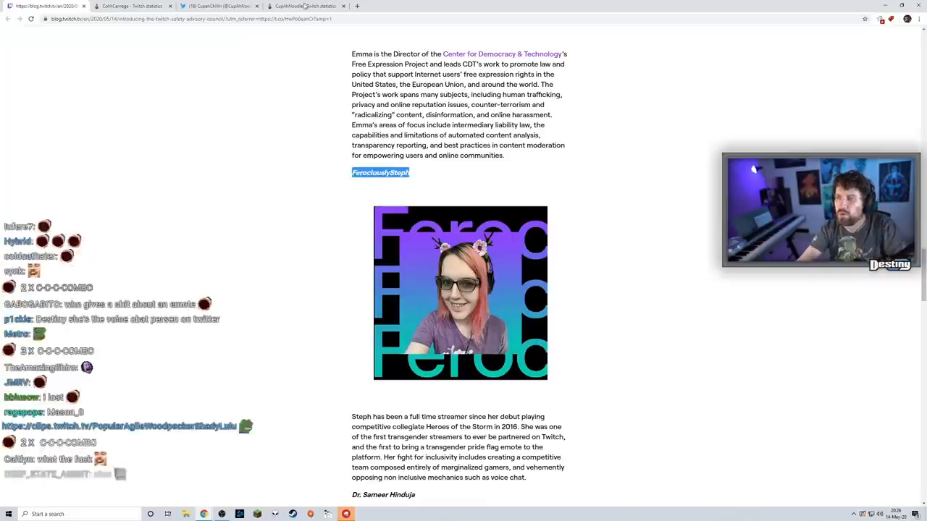
{"action": "left_click", "coordinate": [304, 6]}
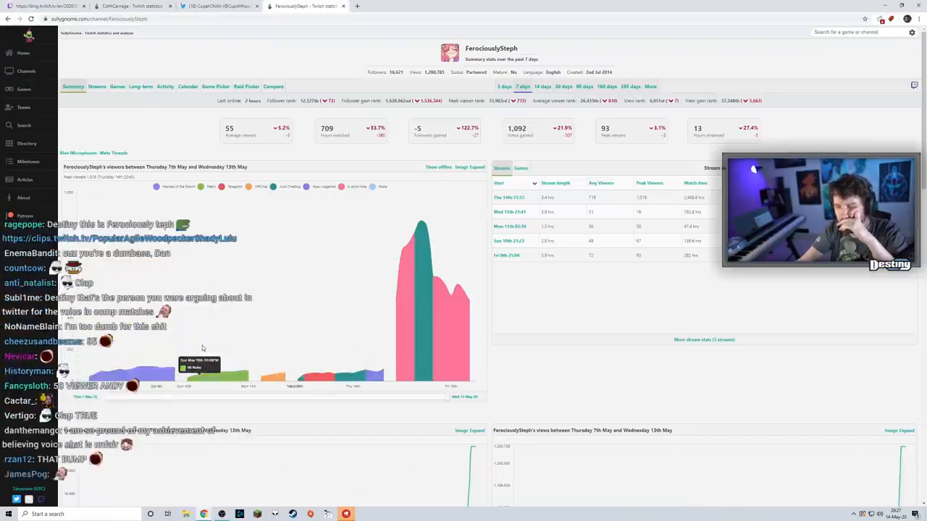
- Scroll FerociouslySteph's SullyGnome viewer charts, then return to the council blog post
{"action": "scroll", "scroll_direction": "down", "scroll_amount": 3}
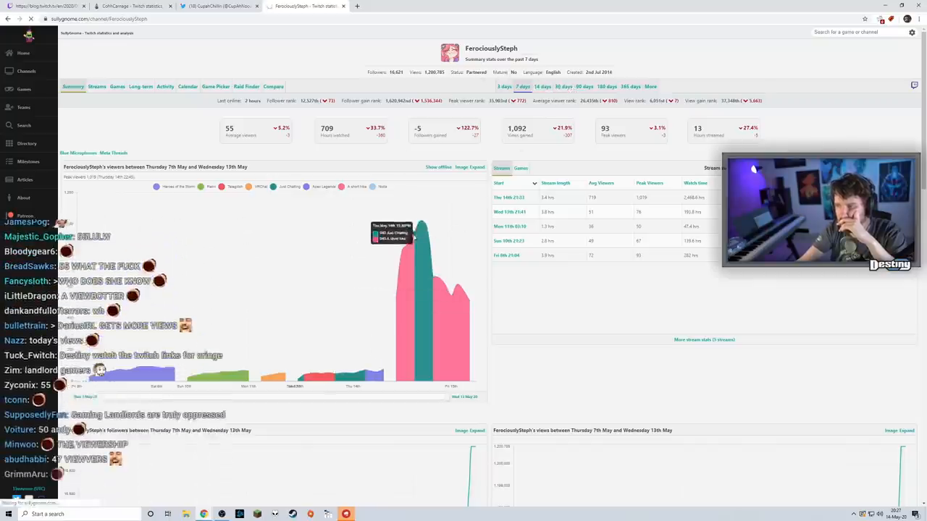
{"action": "left_click", "coordinate": [563, 86]}
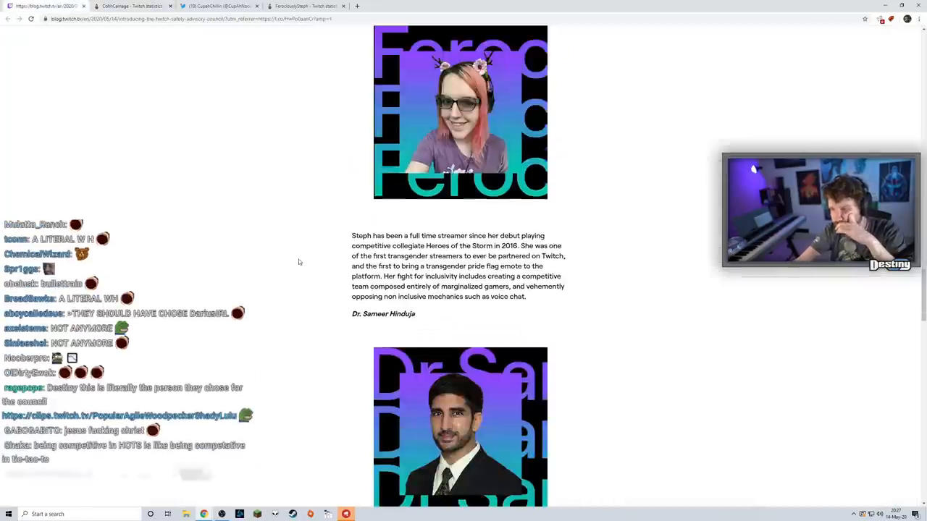
{"action": "scroll", "scroll_direction": "down", "scroll_amount": 3}
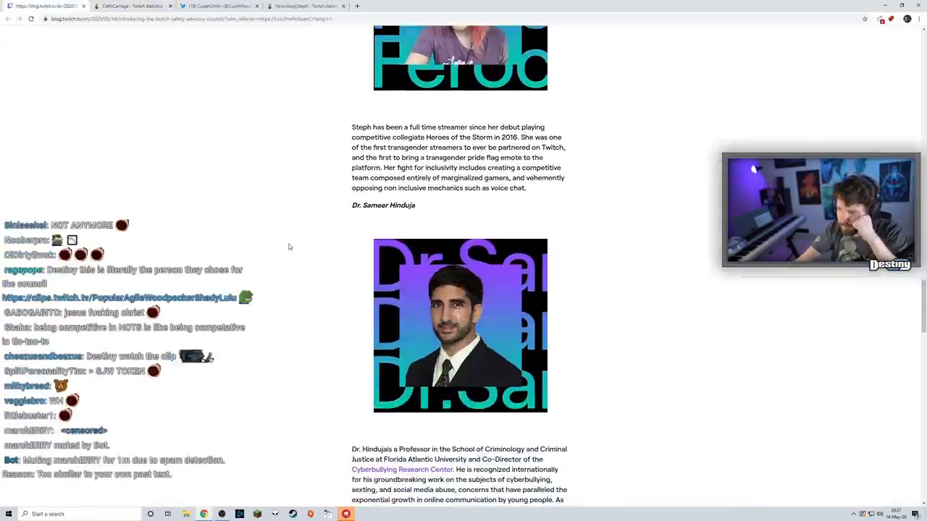
{"action": "scroll", "scroll_direction": "down", "scroll_amount": 3}
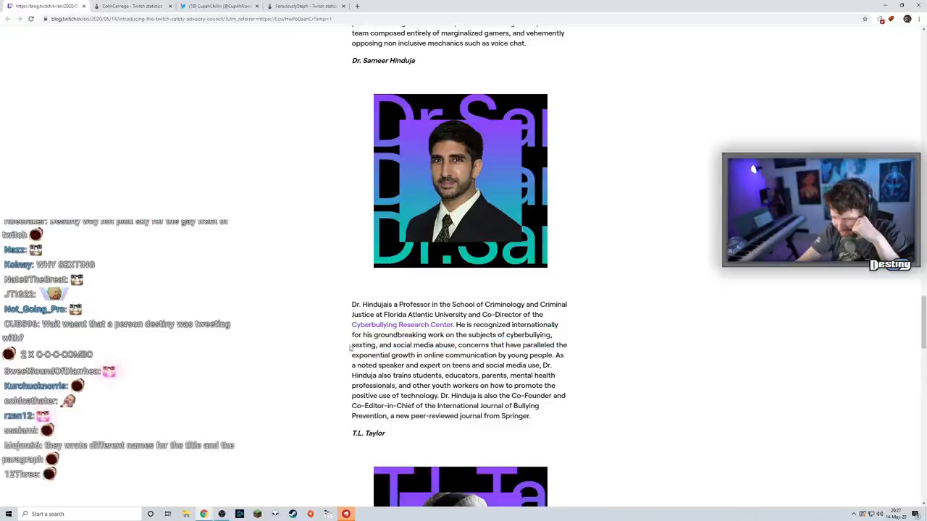
{"action": "double_click", "coordinate": [363, 345]}
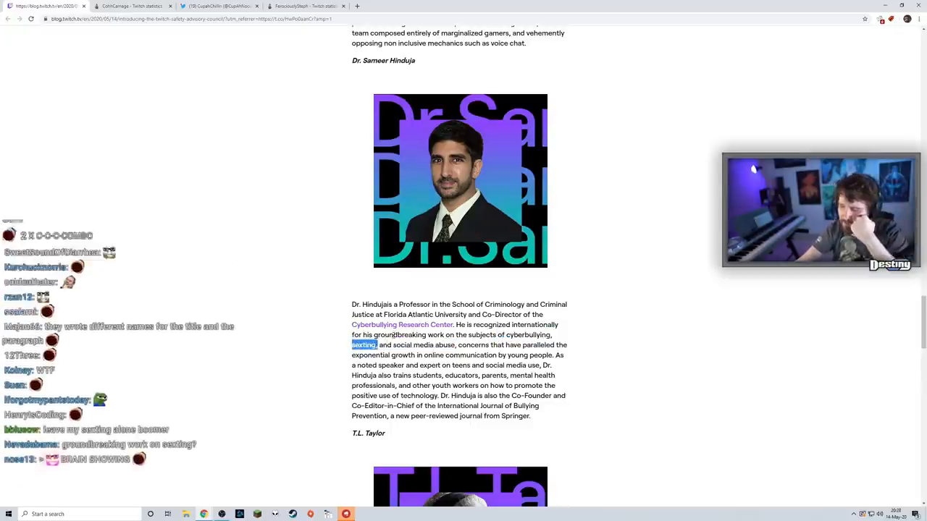
{"action": "scroll", "scroll_direction": "down", "scroll_amount": 3}
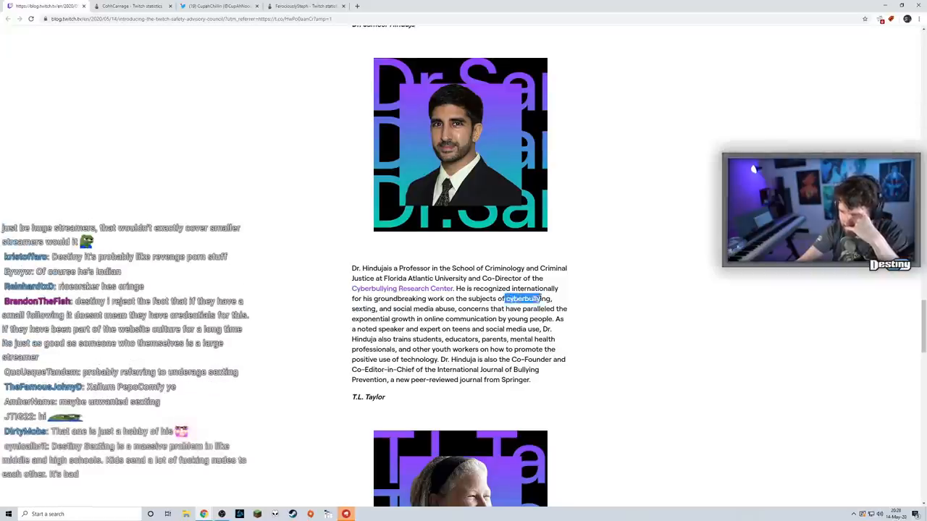
{"action": "scroll", "scroll_direction": "down", "scroll_amount": 3}
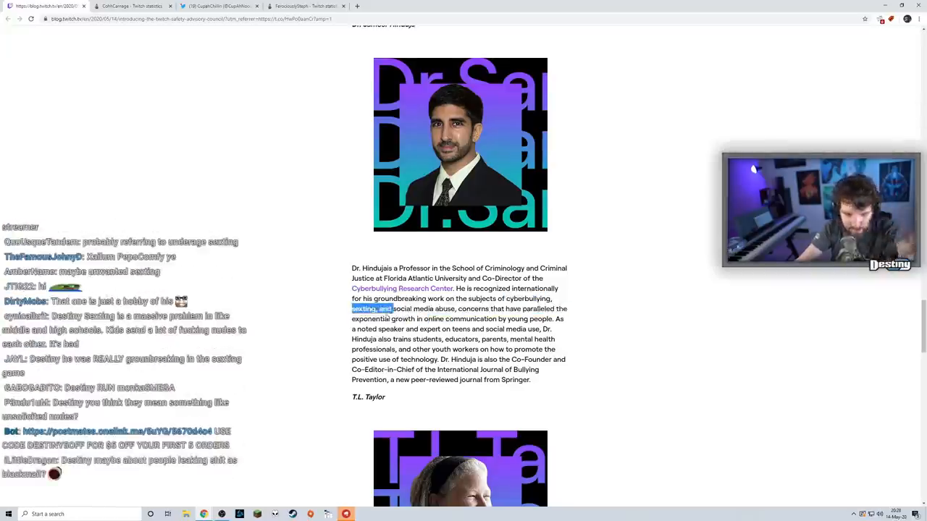
{"action": "scroll", "scroll_direction": "down", "scroll_amount": 3}
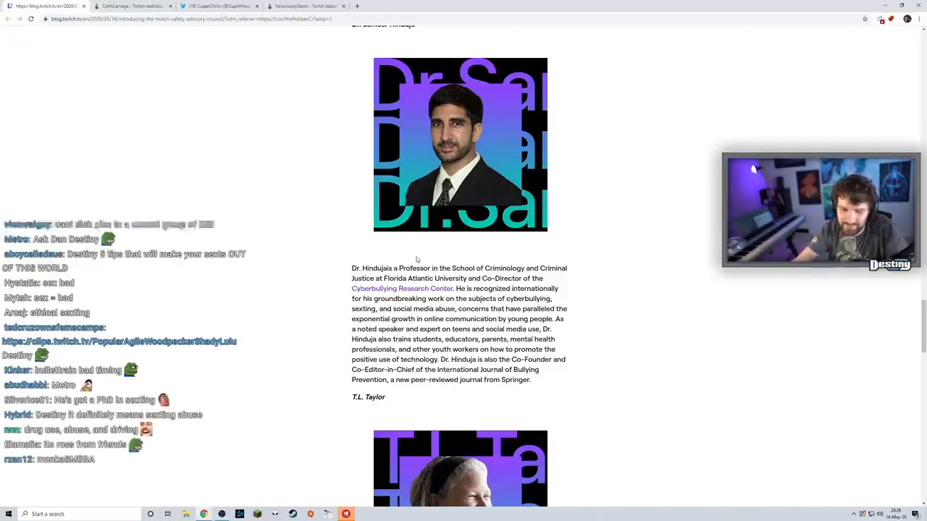
{"action": "scroll", "scroll_direction": "down", "scroll_amount": 3}
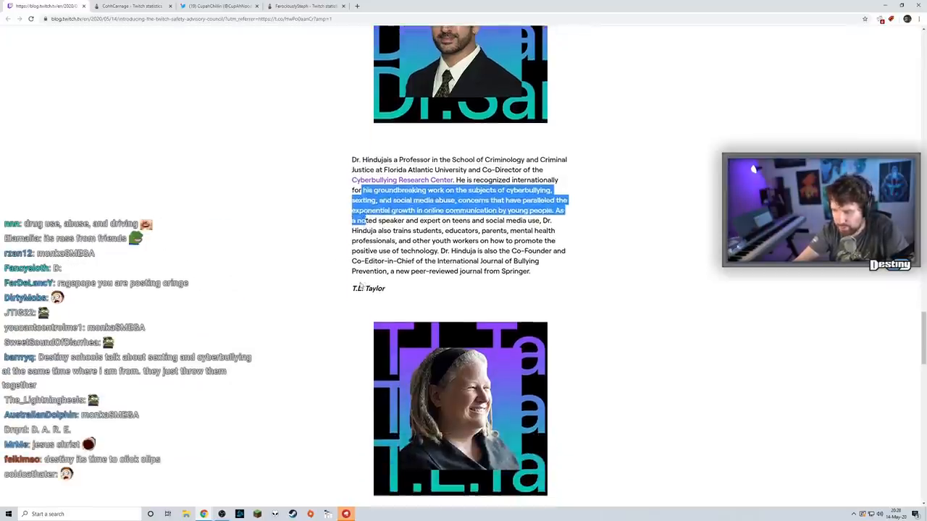
- Scroll through T.L. Taylor's and Zizaran's bios to the post's 'In other news' section
{"action": "scroll", "scroll_direction": "down", "scroll_amount": 3}
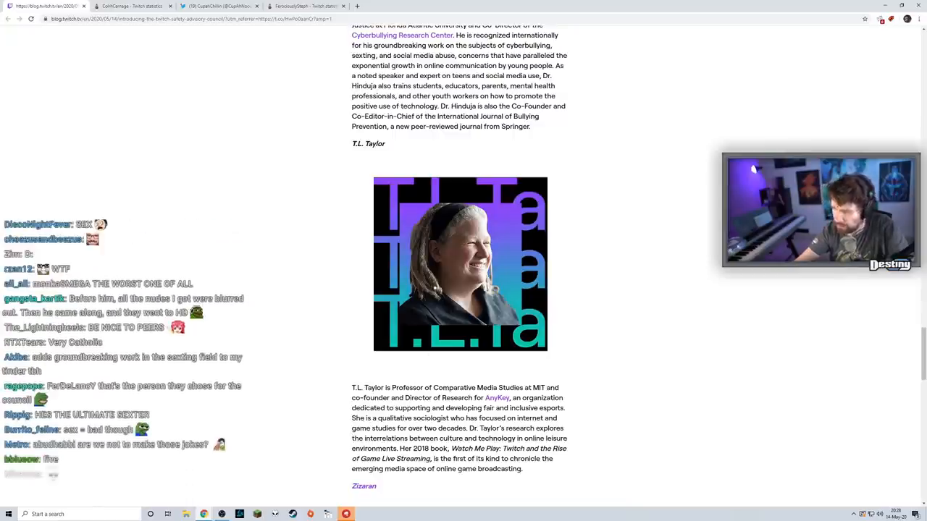
{"action": "scroll", "scroll_direction": "down", "scroll_amount": 3}
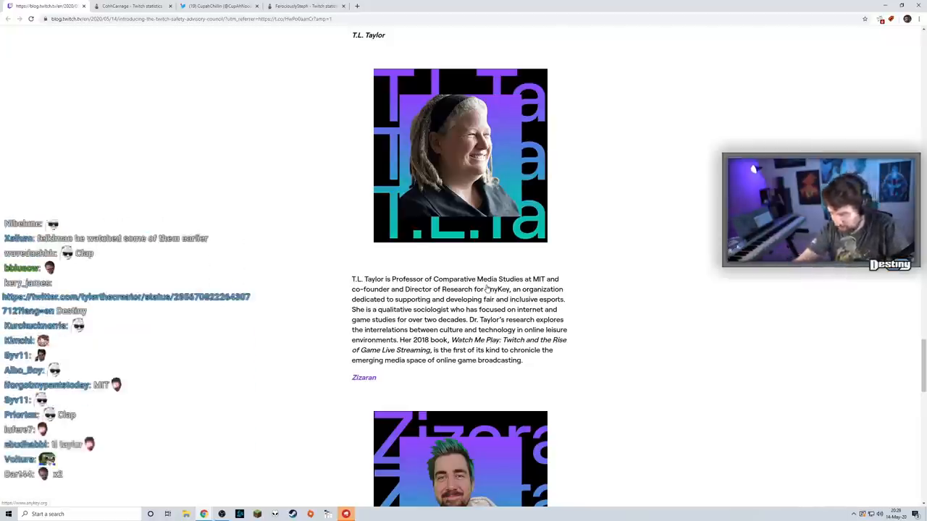
{"action": "scroll", "scroll_direction": "down", "scroll_amount": 3}
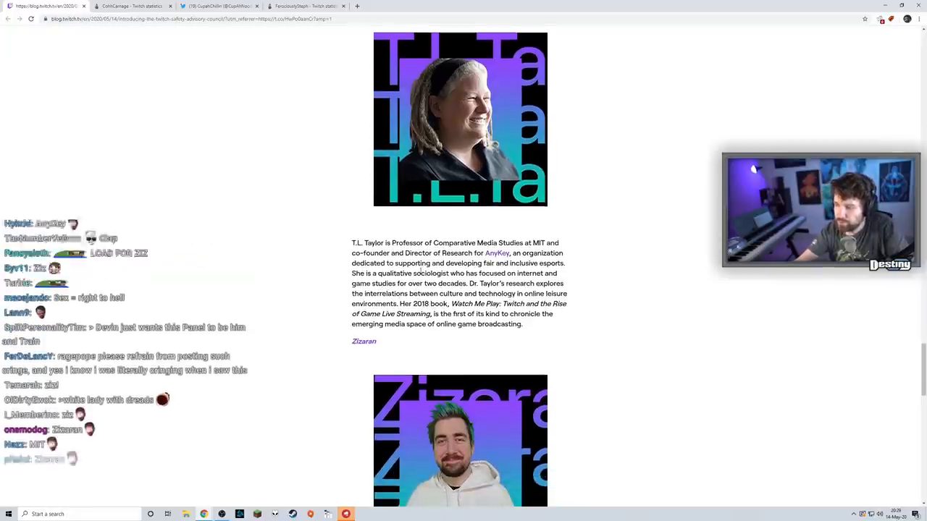
{"action": "scroll", "scroll_direction": "down", "scroll_amount": 3}
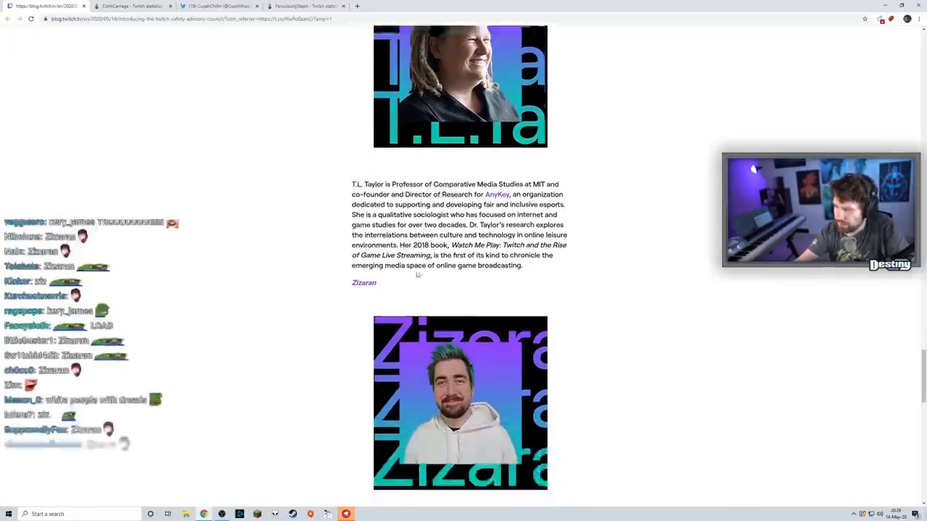
{"action": "scroll", "scroll_direction": "down", "scroll_amount": 3}
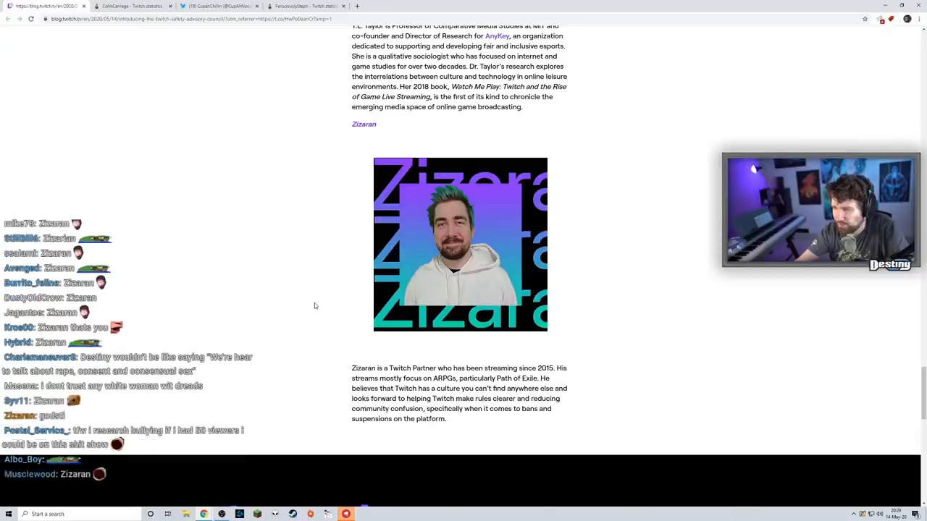
{"action": "scroll", "scroll_direction": "down", "scroll_amount": 3}
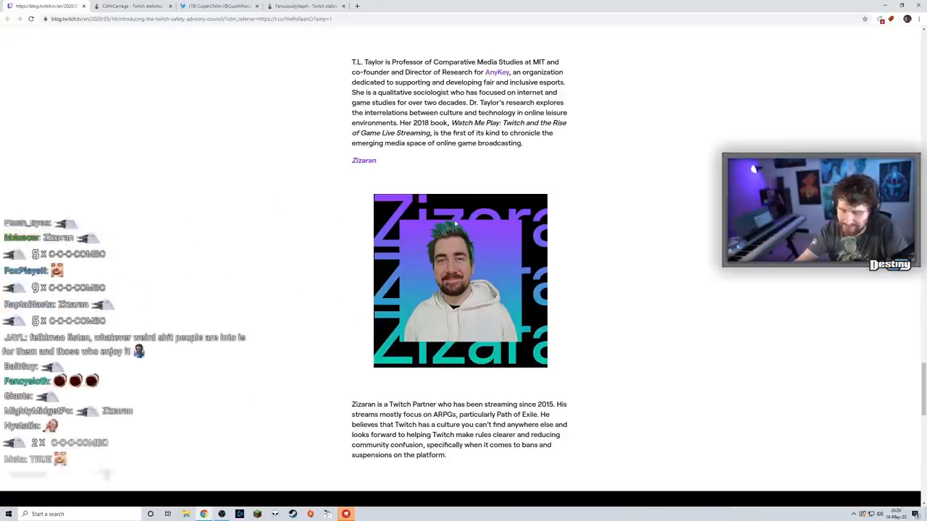
{"action": "scroll", "scroll_direction": "down", "scroll_amount": 3}
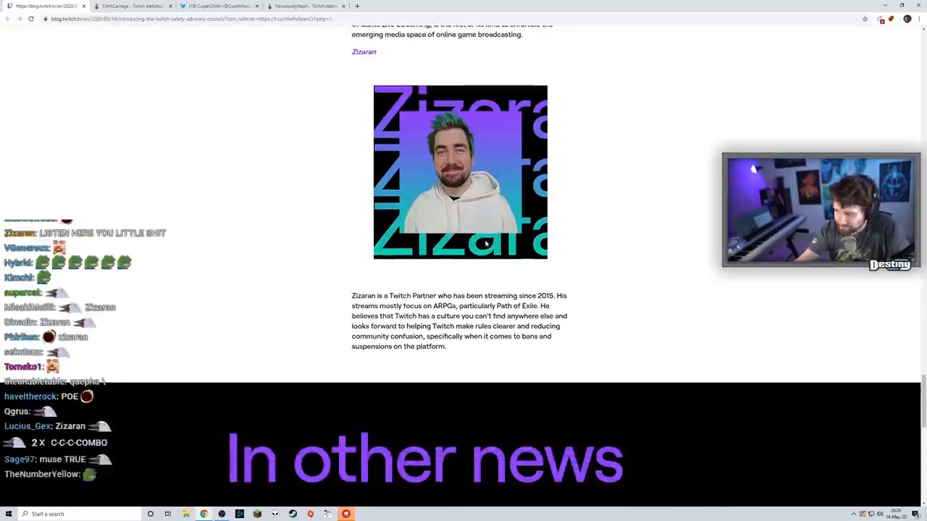
{"action": "scroll", "scroll_direction": "down", "scroll_amount": 3}
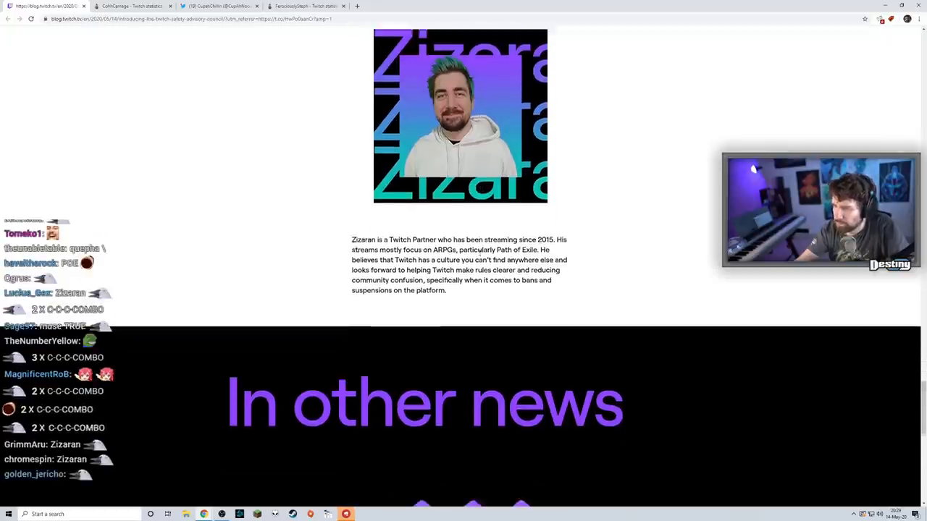
{"action": "scroll", "scroll_direction": "down", "scroll_amount": 3}
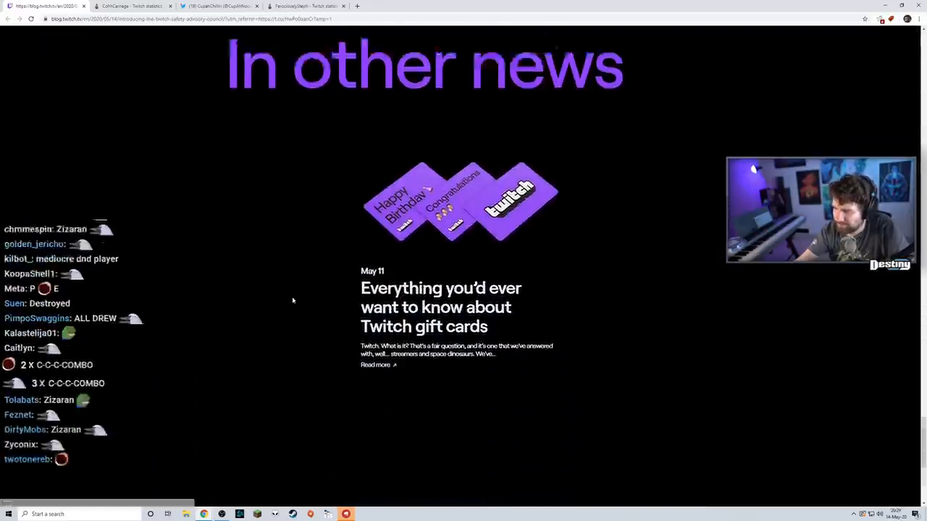
- Scroll through the blog post's council member profiles, ending at Emma Llansó's bio
{"action": "scroll", "scroll_direction": "down", "scroll_amount": 3}
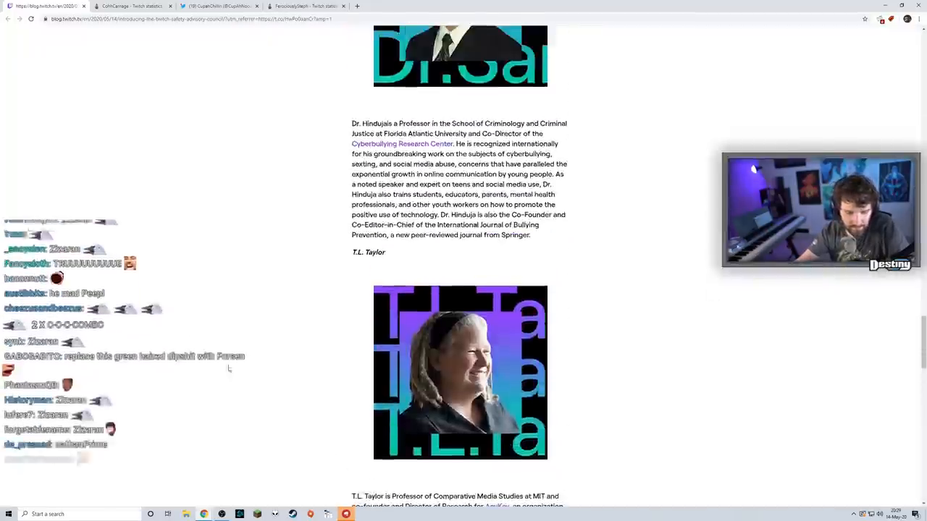
{"action": "scroll", "scroll_direction": "down", "scroll_amount": 3}
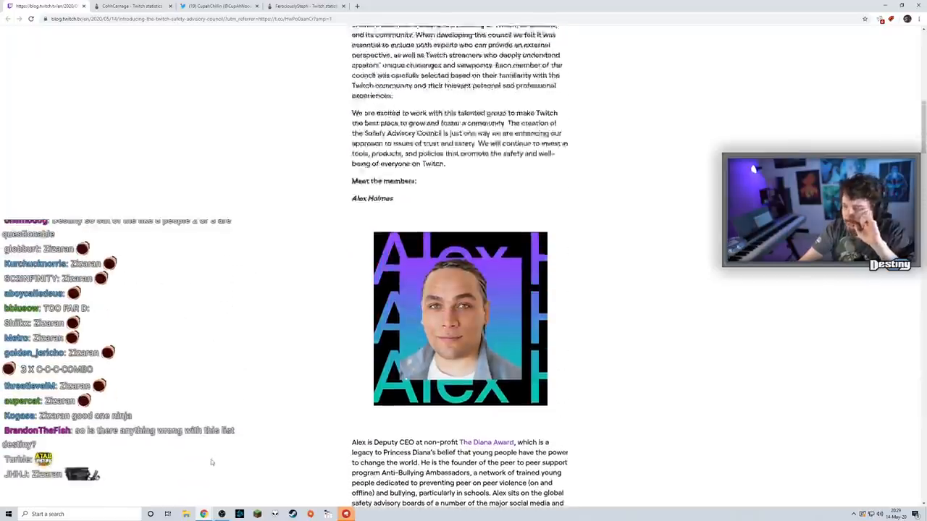
{"action": "scroll", "scroll_direction": "down", "scroll_amount": 3}
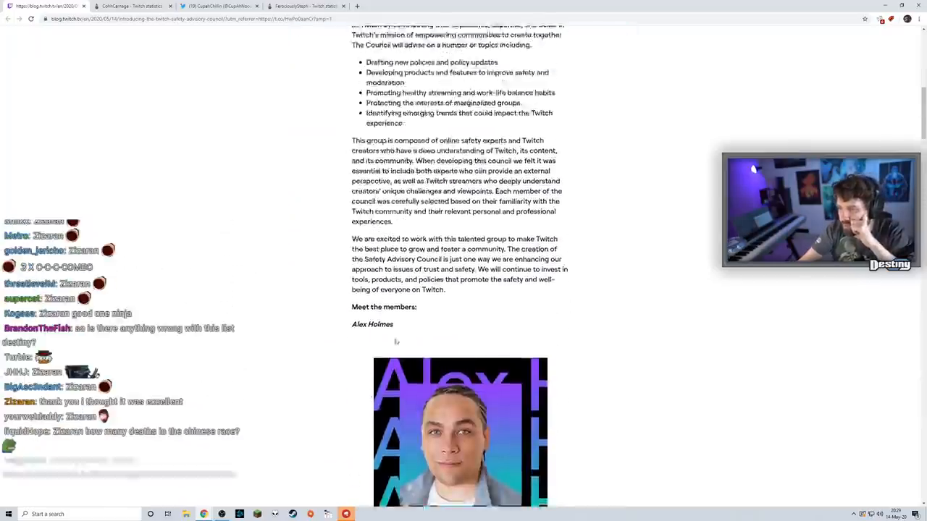
{"action": "scroll", "scroll_direction": "down", "scroll_amount": 3}
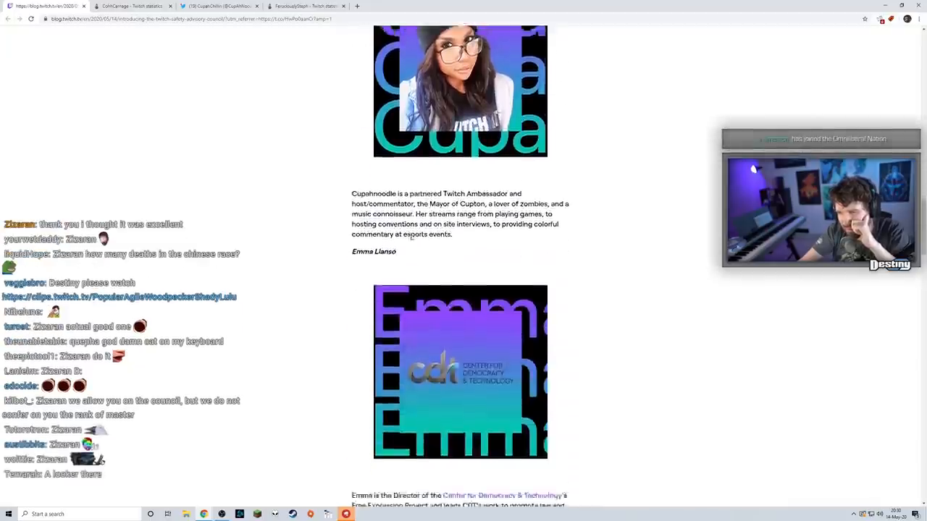
{"action": "scroll", "scroll_direction": "down", "scroll_amount": 3}
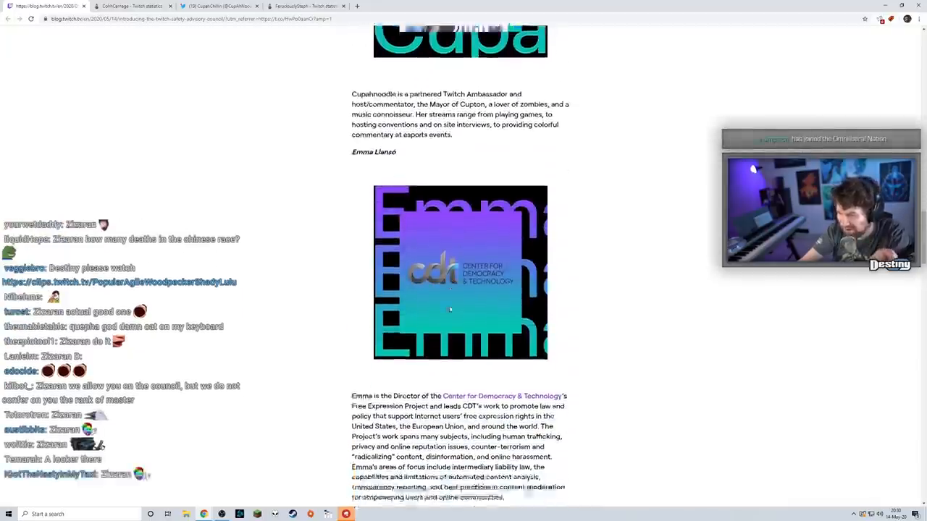
{"action": "scroll", "scroll_direction": "down", "scroll_amount": 3}
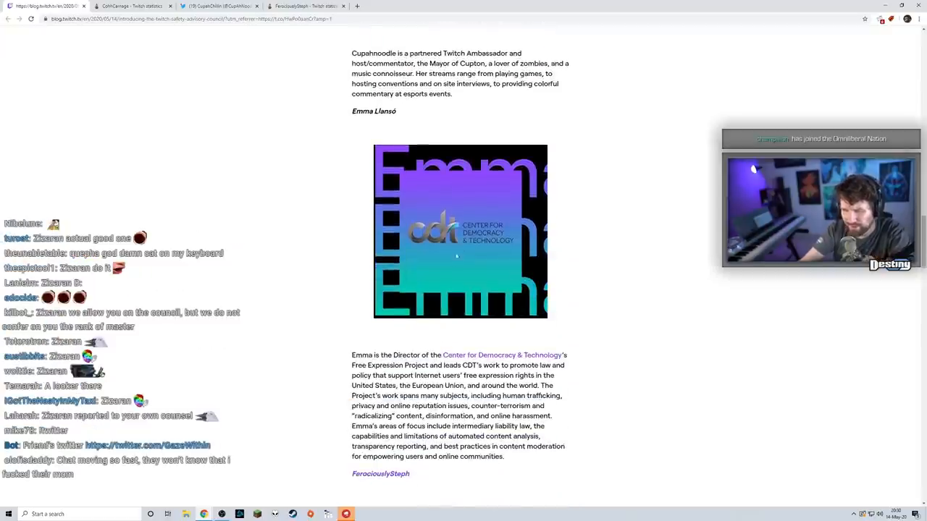
{"action": "scroll", "scroll_direction": "down", "scroll_amount": 3}
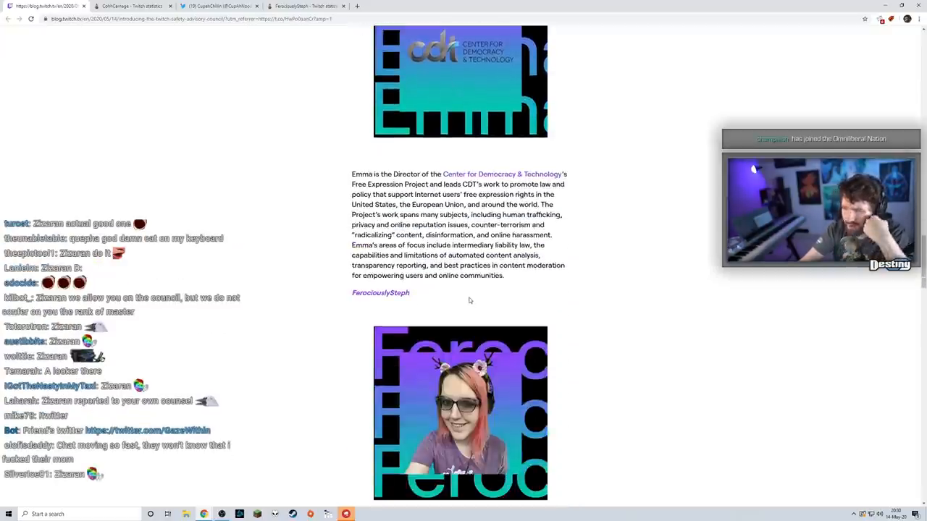
{"action": "scroll", "scroll_direction": "down", "scroll_amount": 3}
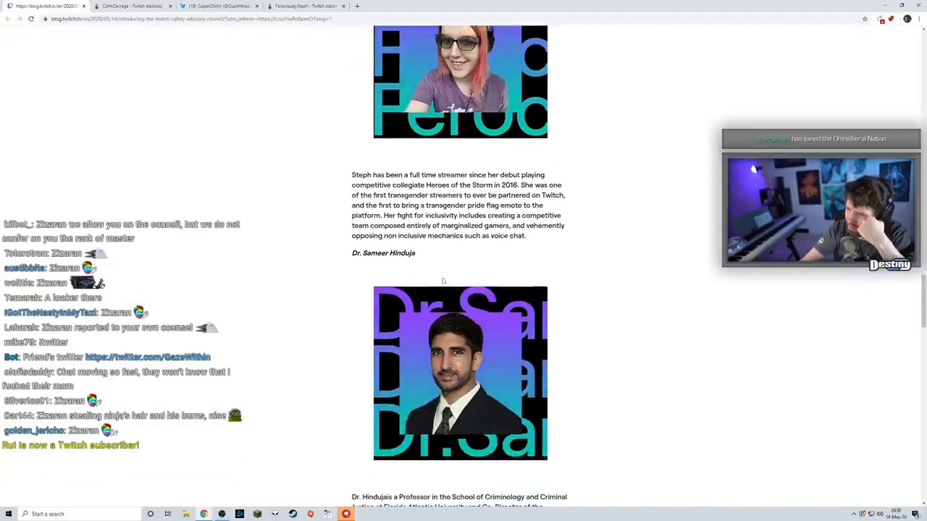
{"action": "scroll", "scroll_direction": "down", "scroll_amount": 3}
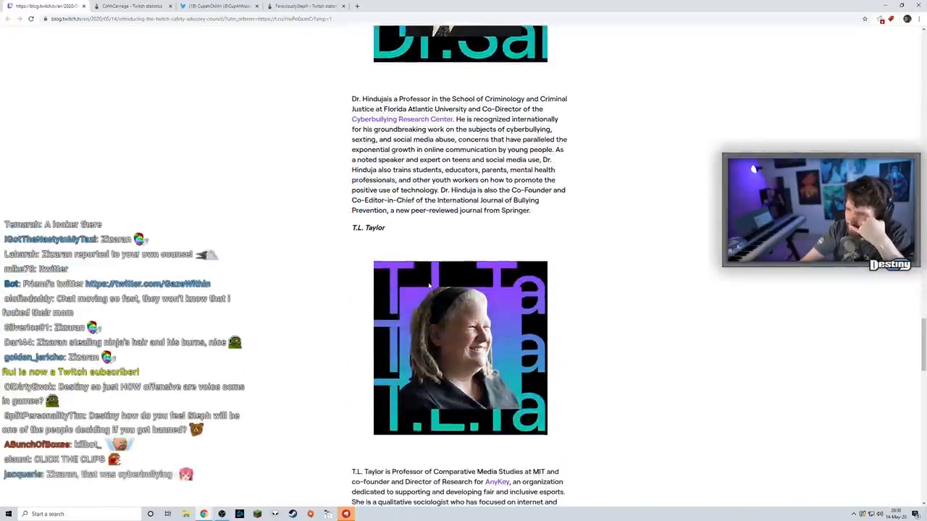
{"action": "scroll", "scroll_direction": "down", "scroll_amount": 3}
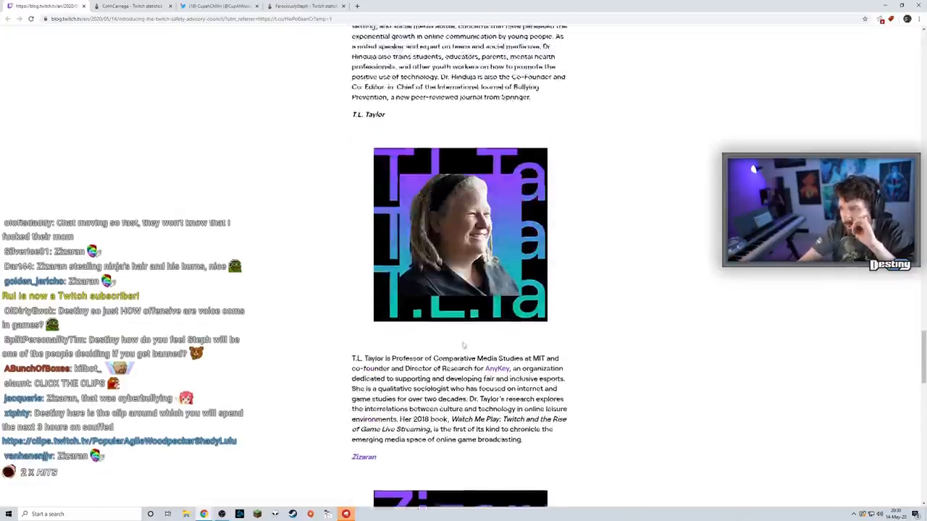
{"action": "scroll", "scroll_direction": "down", "scroll_amount": 3}
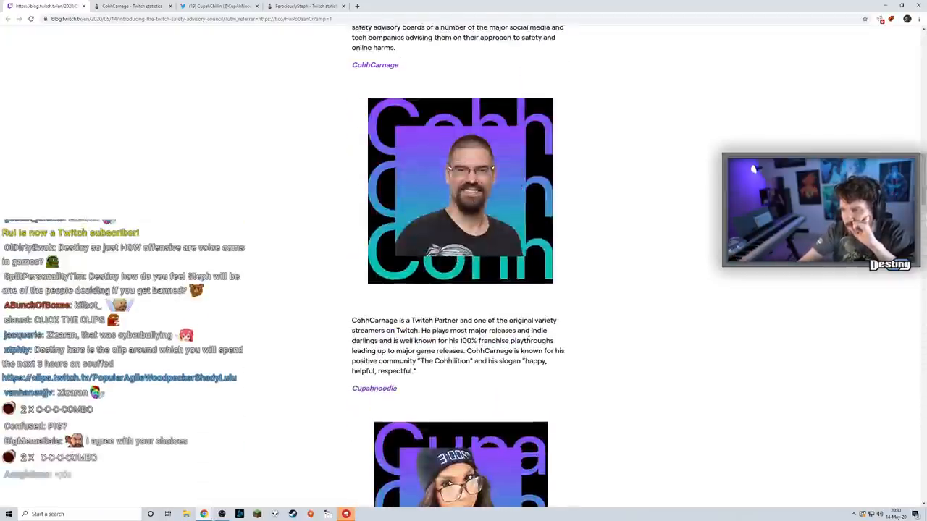
{"action": "scroll", "scroll_direction": "down", "scroll_amount": 3}
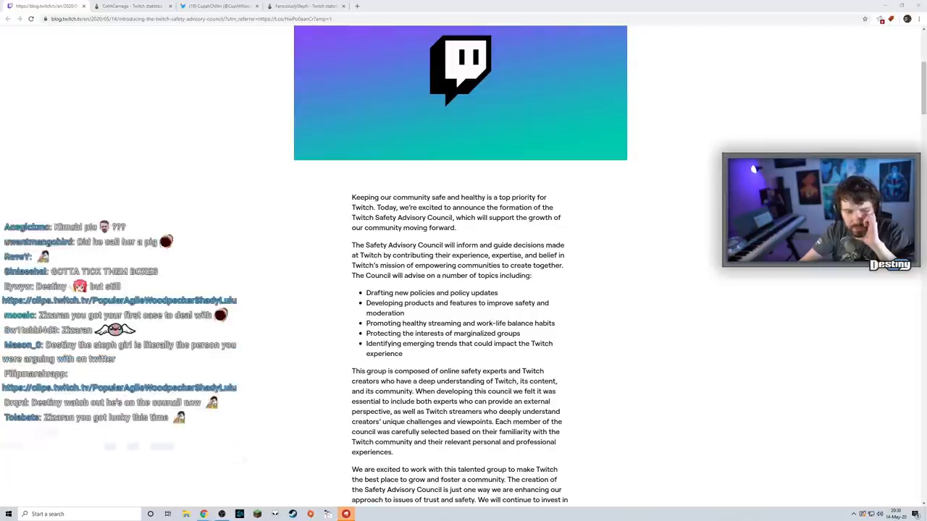
{"action": "scroll", "scroll_direction": "down", "scroll_amount": 3}
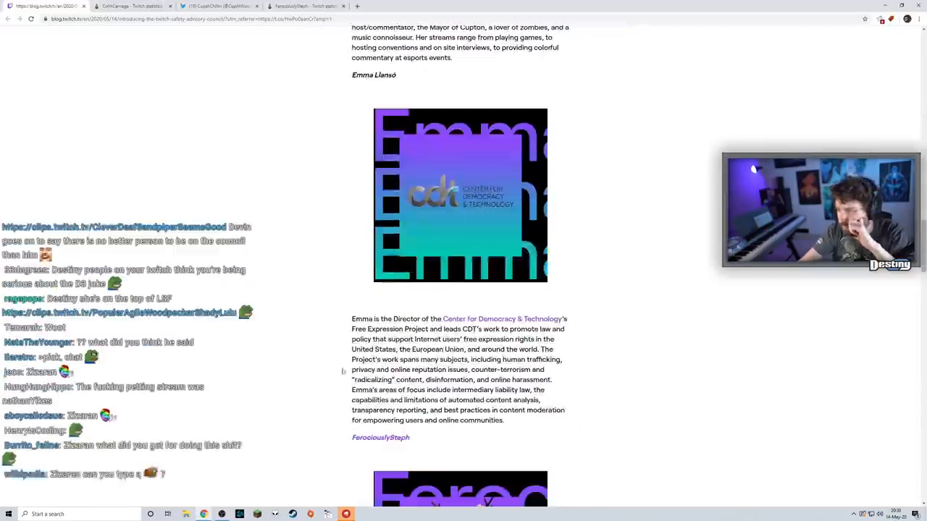
{"action": "scroll", "scroll_direction": "down", "scroll_amount": 3}
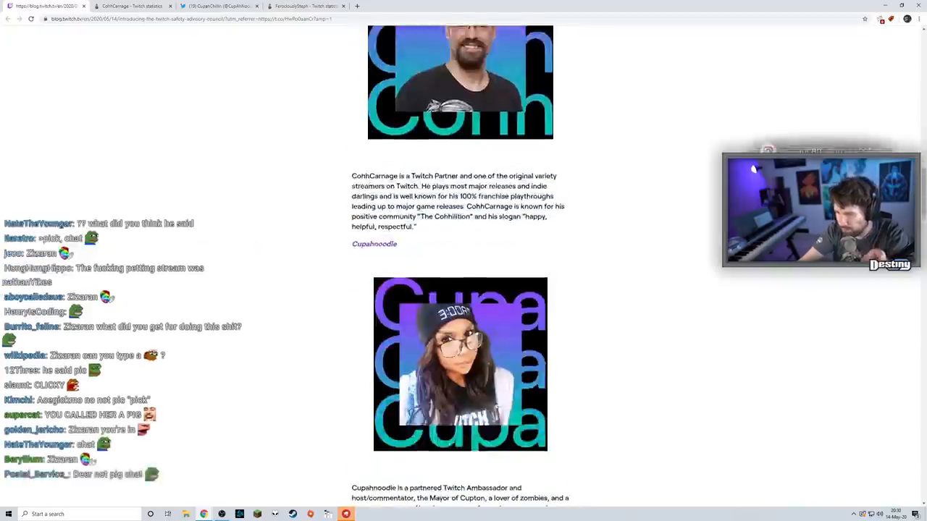
{"action": "scroll", "scroll_direction": "down", "scroll_amount": 3}
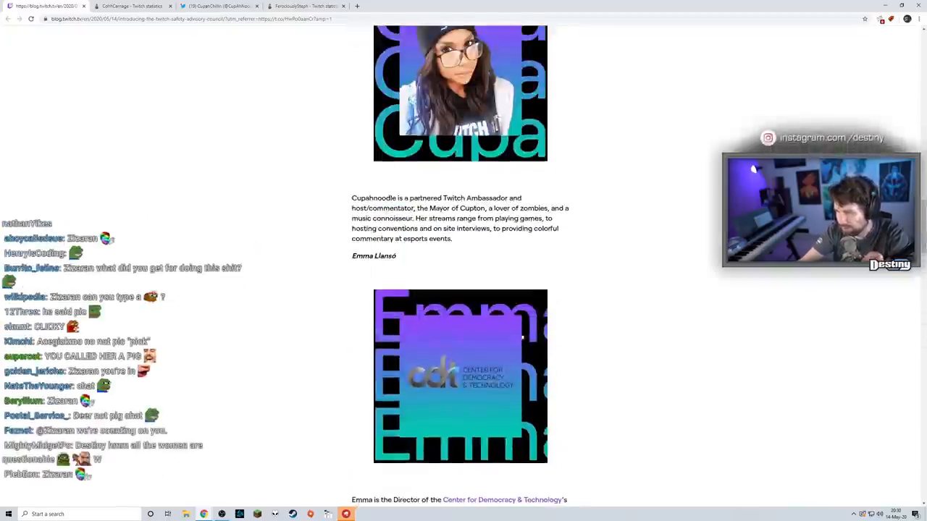
{"action": "scroll", "scroll_direction": "down", "scroll_amount": 3}
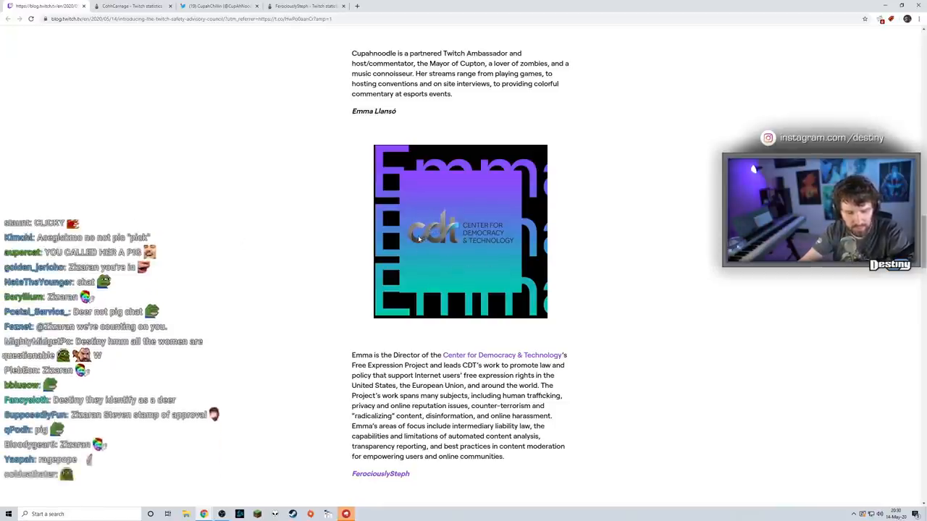
{"action": "scroll", "scroll_direction": "down", "scroll_amount": 3}
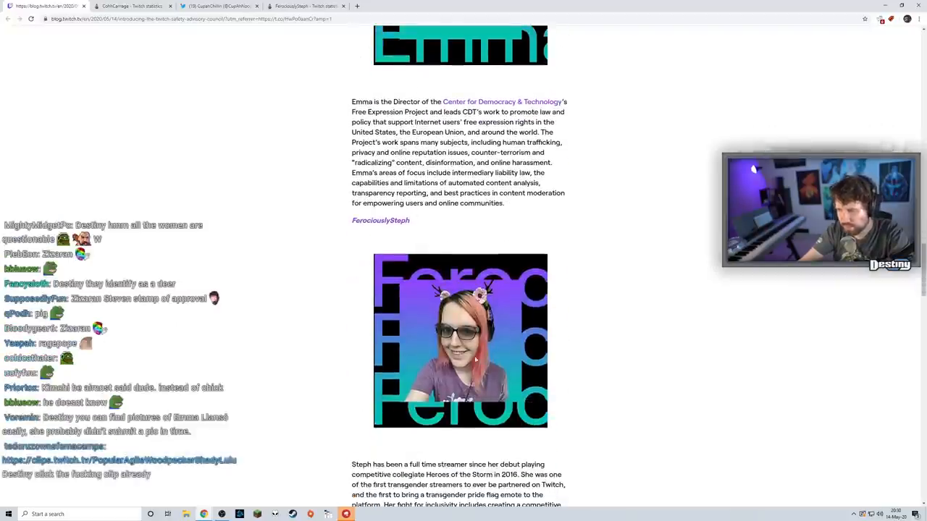
{"action": "scroll", "scroll_direction": "down", "scroll_amount": 3}
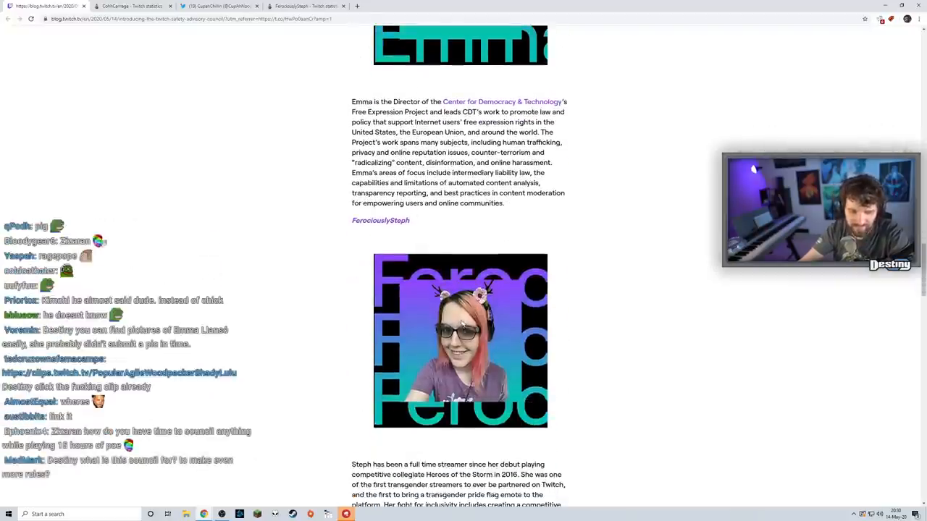
{"action": "scroll", "scroll_direction": "down", "scroll_amount": 3}
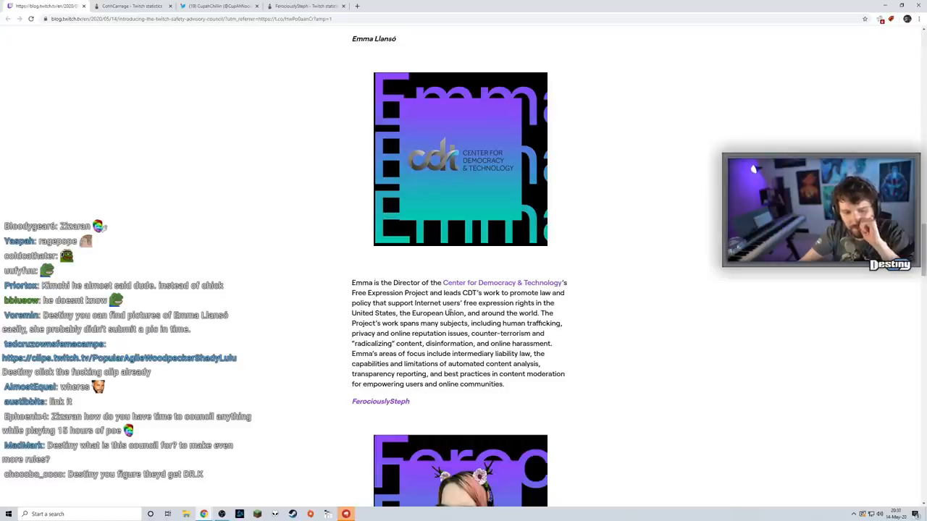
{"action": "scroll", "scroll_direction": "down", "scroll_amount": 3}
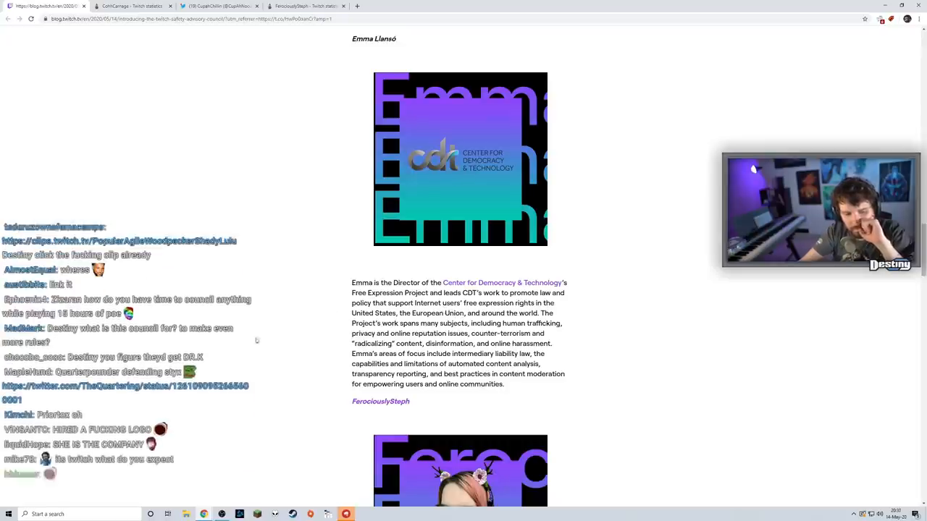
{"action": "scroll", "scroll_direction": "down", "scroll_amount": 3}
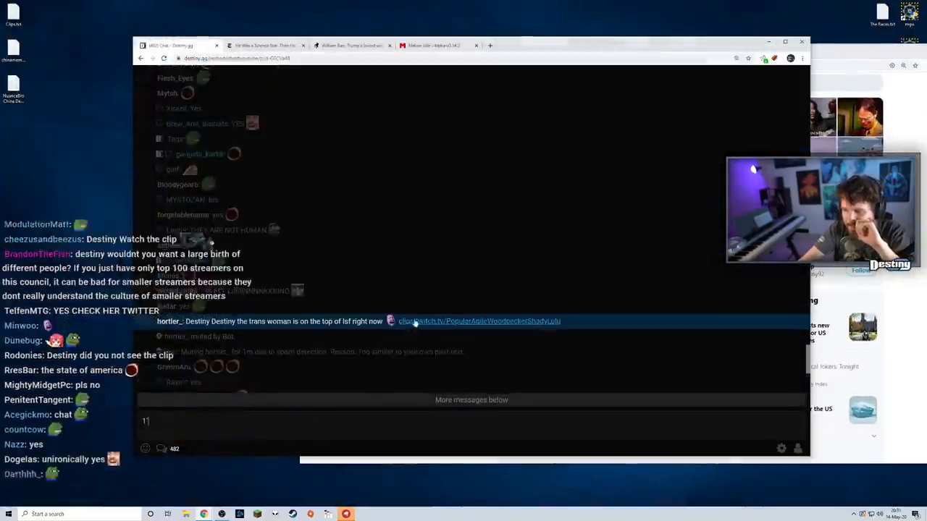
{"action": "left_click", "coordinate": [478, 321]}
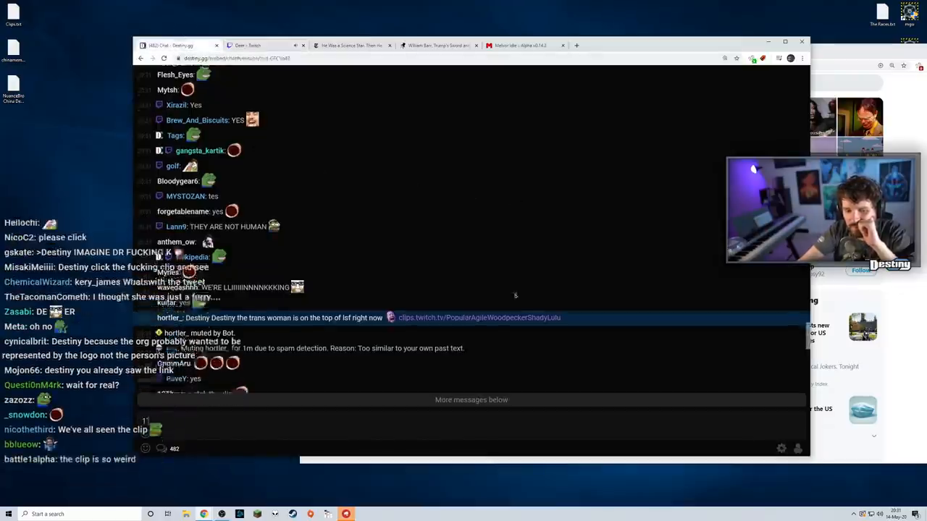
{"action": "left_click", "coordinate": [479, 317]}
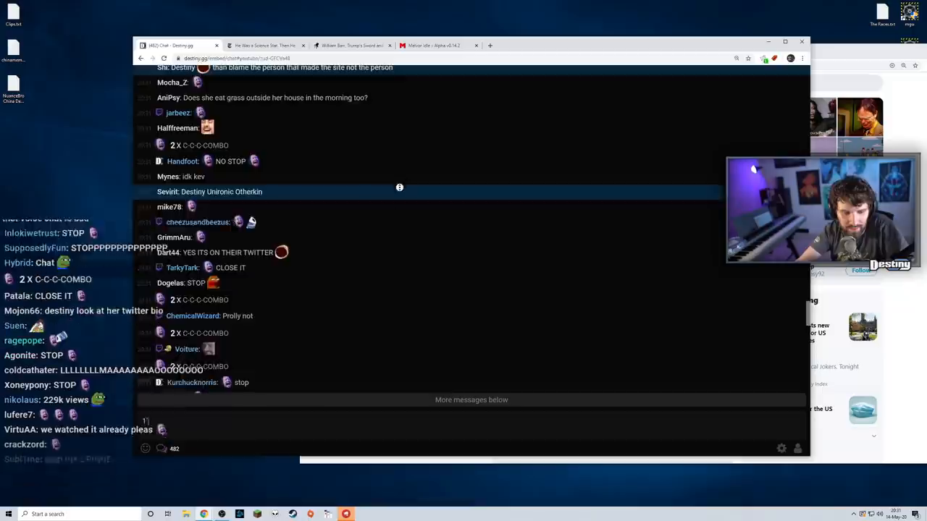
{"action": "scroll", "scroll_direction": "down", "scroll_amount": 3}
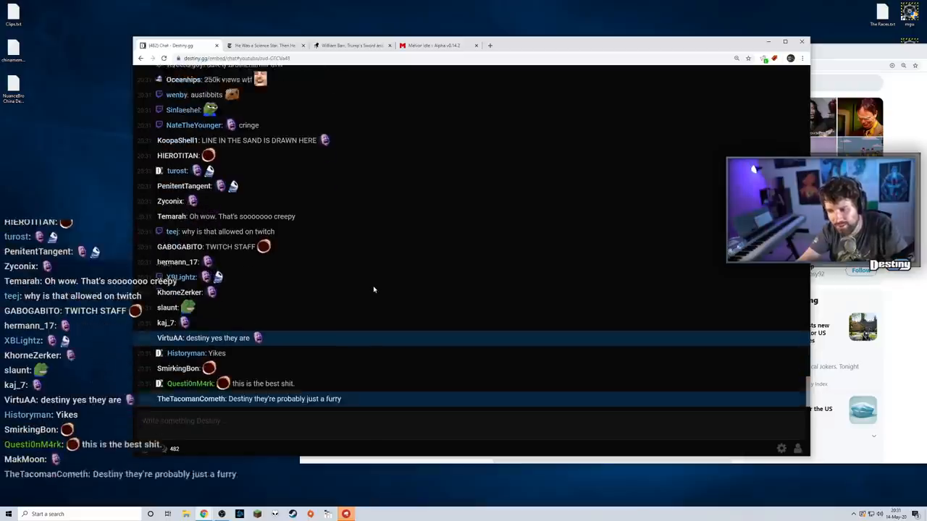
{"action": "scroll", "scroll_direction": "down", "scroll_amount": 3}
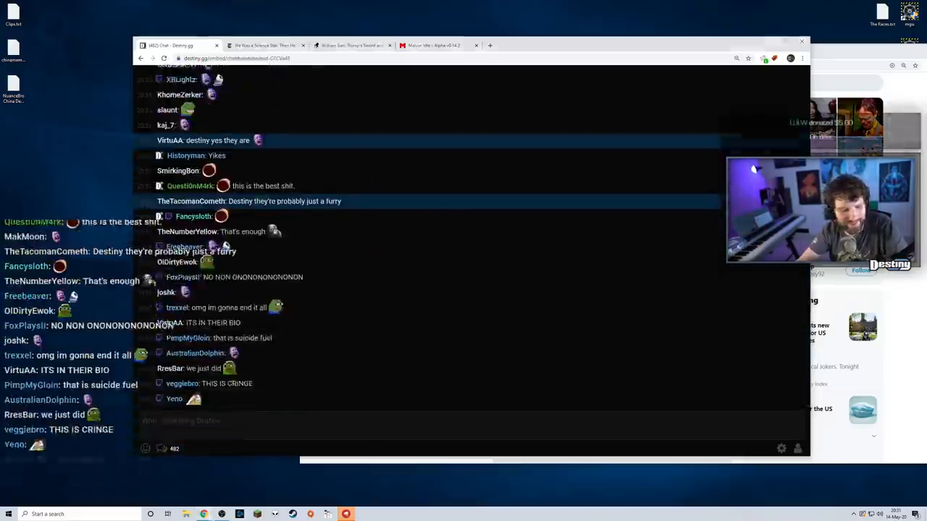
{"action": "scroll", "scroll_direction": "down", "scroll_amount": 3}
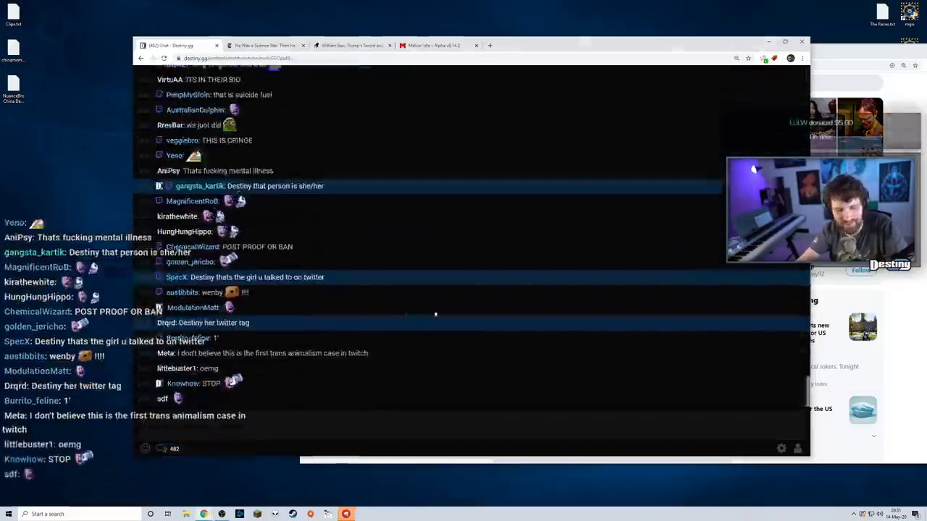
{"action": "scroll", "scroll_direction": "down", "scroll_amount": 3}
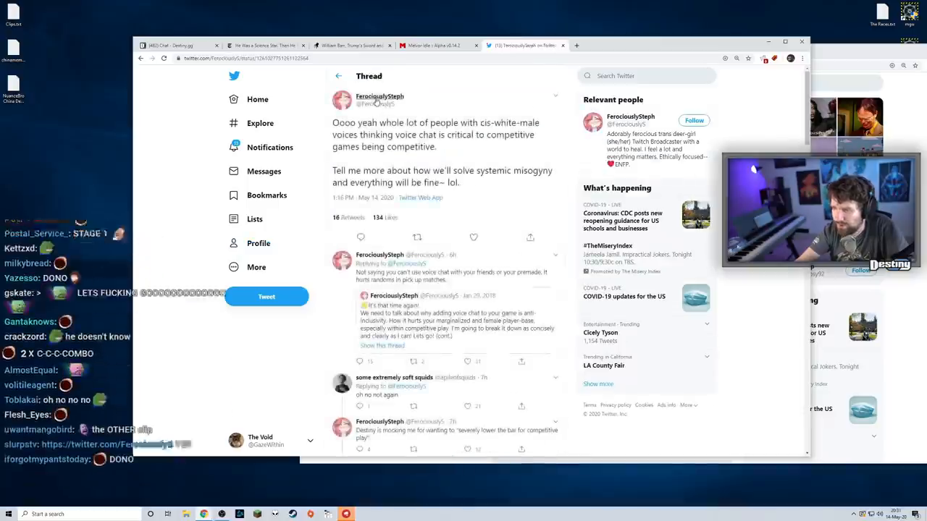
- Click the author's name on FerociouslySteph's voice chat thread
{"action": "left_click", "coordinate": [380, 95]}
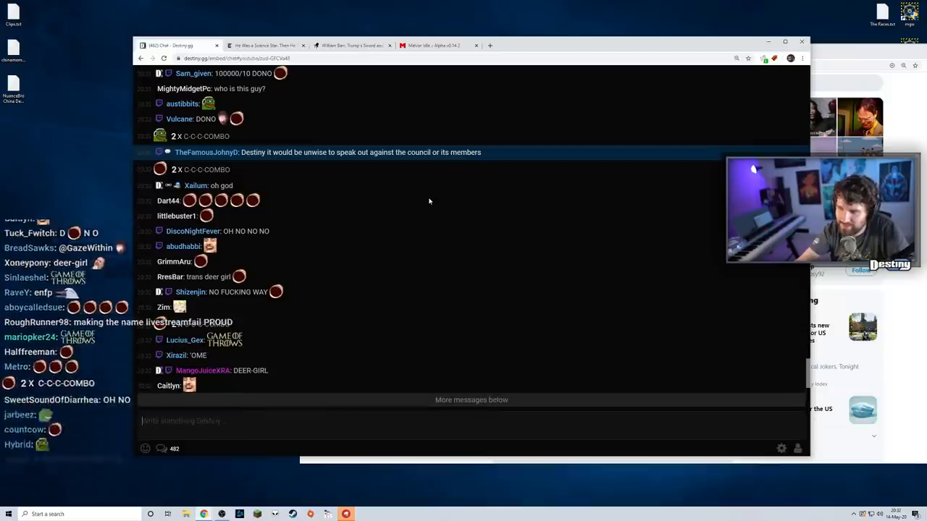
{"action": "scroll", "scroll_direction": "down", "scroll_amount": 3}
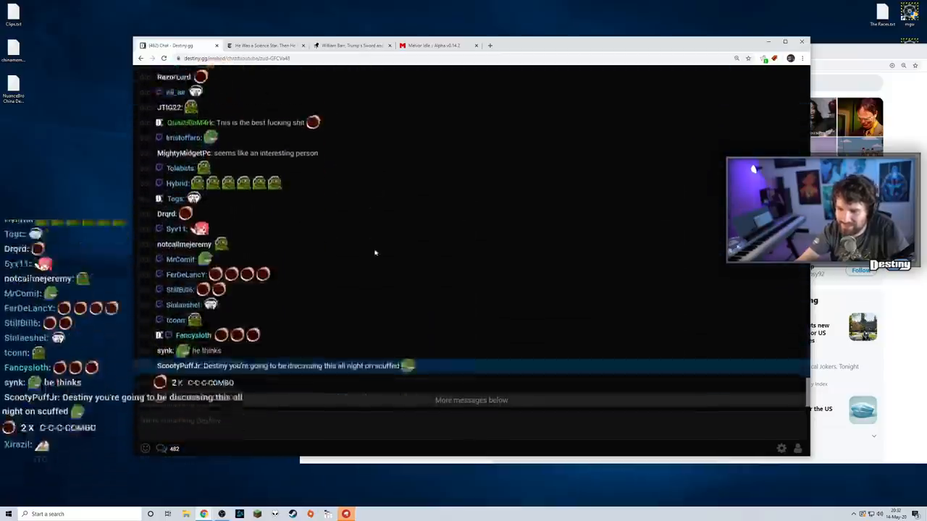
{"action": "scroll", "scroll_direction": "down", "scroll_amount": 3}
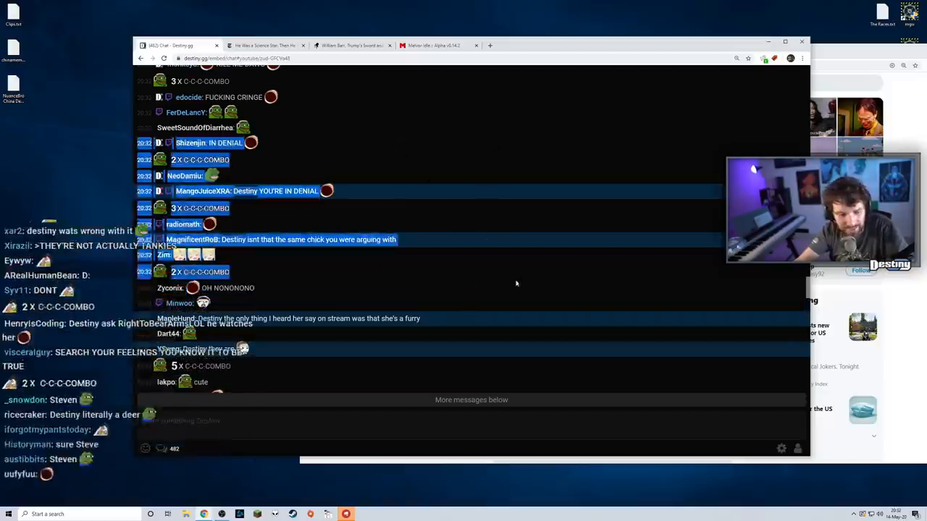
{"action": "scroll", "scroll_direction": "down", "scroll_amount": 3}
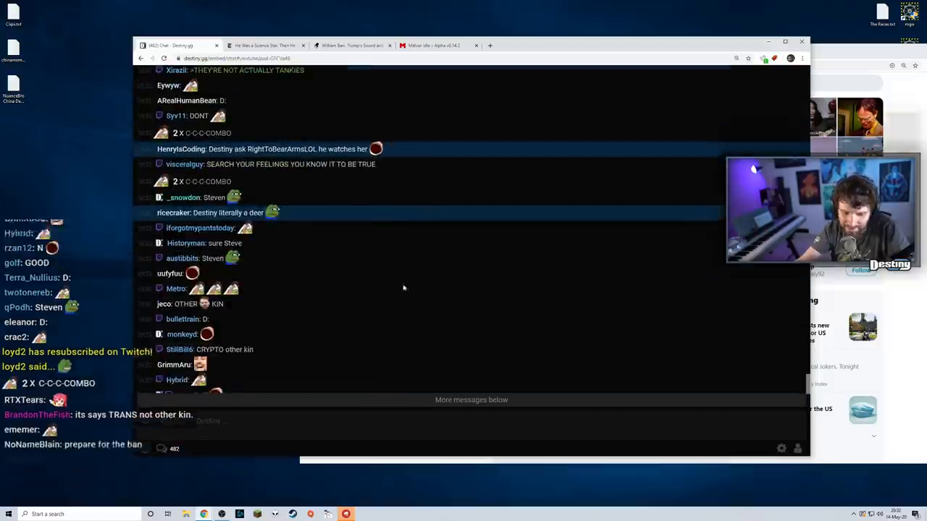
{"action": "scroll", "scroll_direction": "down", "scroll_amount": 3}
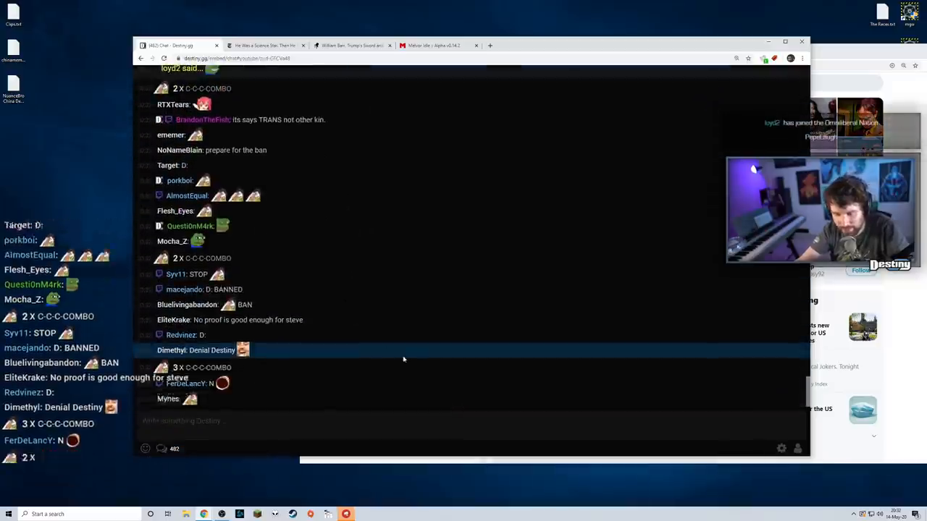
{"action": "scroll", "scroll_direction": "down", "scroll_amount": 3}
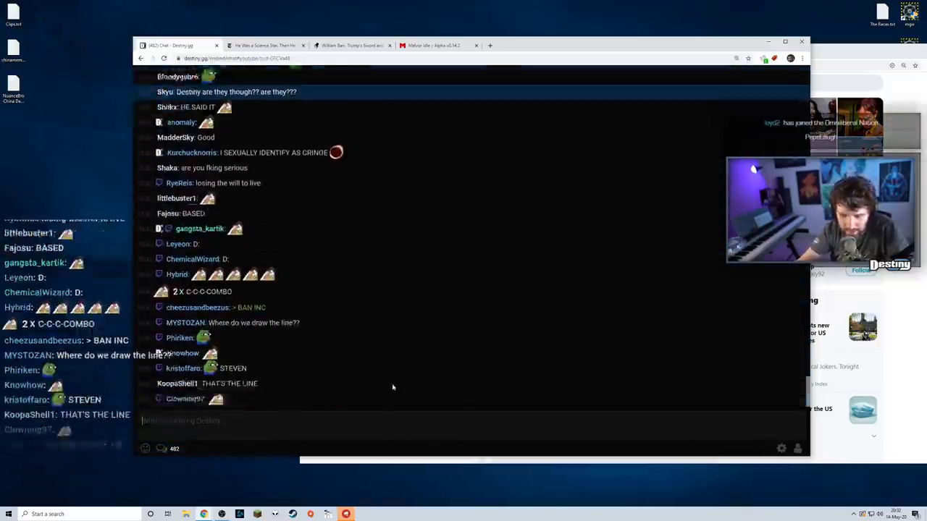
{"action": "scroll", "scroll_direction": "down", "scroll_amount": 3}
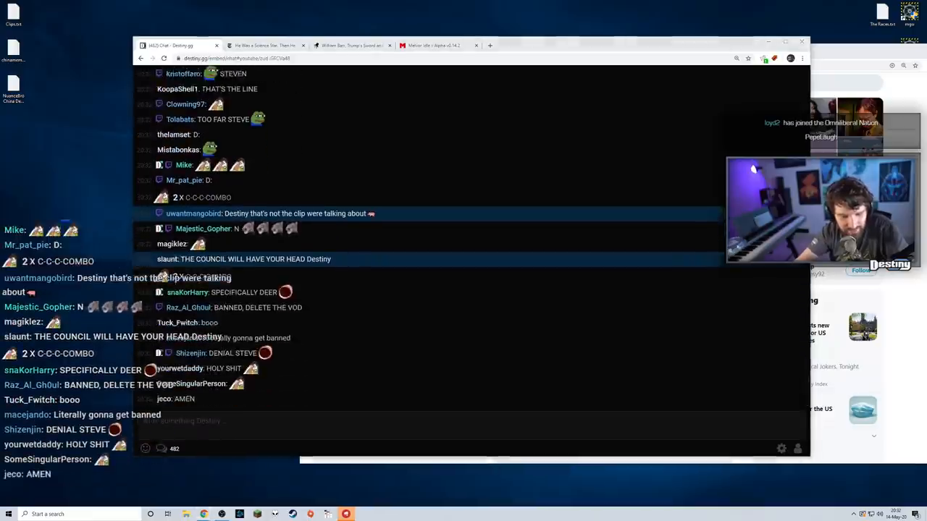
{"action": "scroll", "scroll_direction": "down", "scroll_amount": 3}
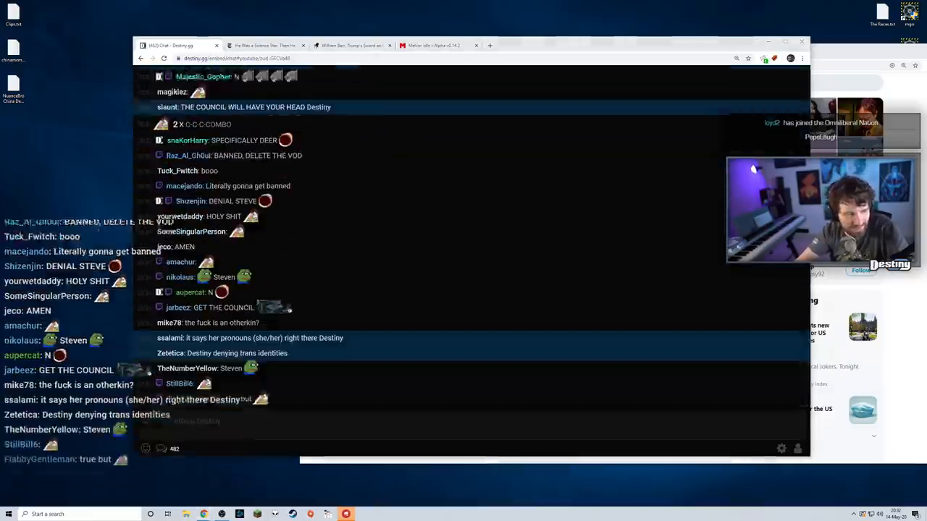
{"action": "scroll", "scroll_direction": "down", "scroll_amount": 3}
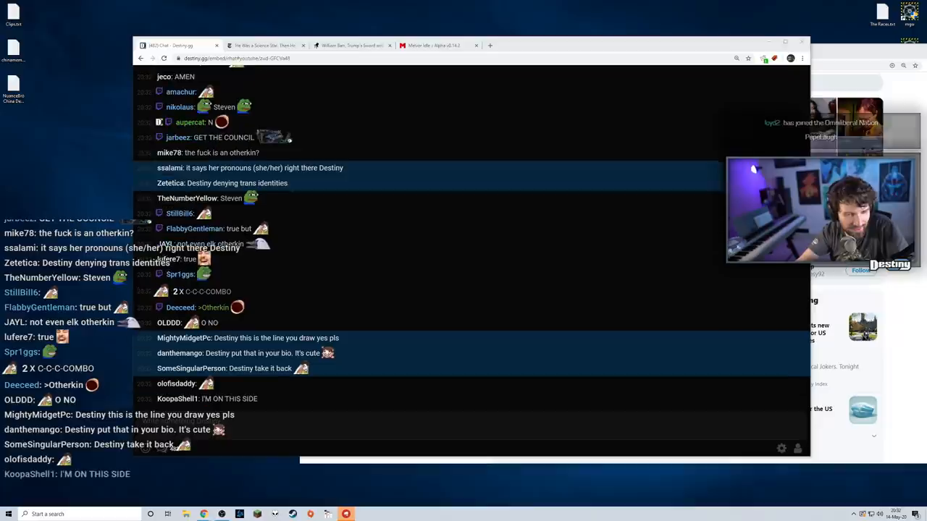
{"action": "scroll", "scroll_direction": "down", "scroll_amount": 3}
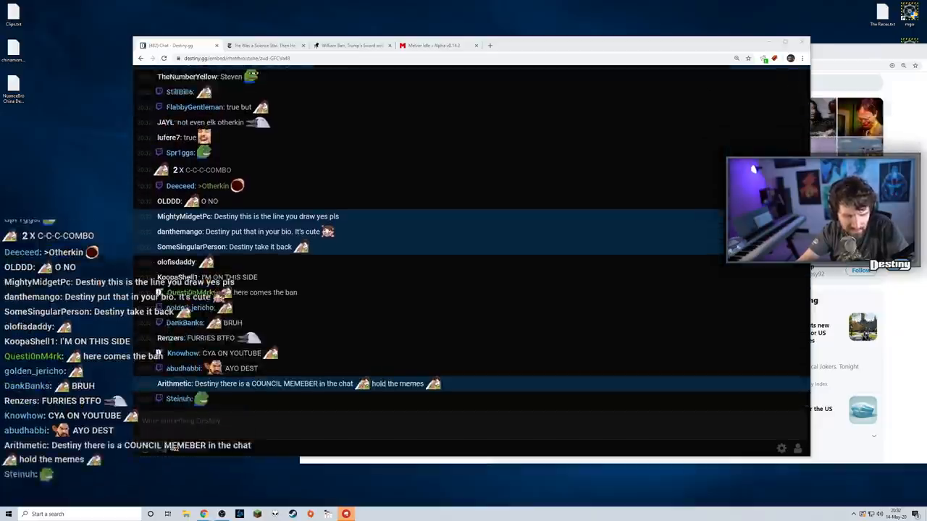
{"action": "scroll", "scroll_direction": "down", "scroll_amount": 3}
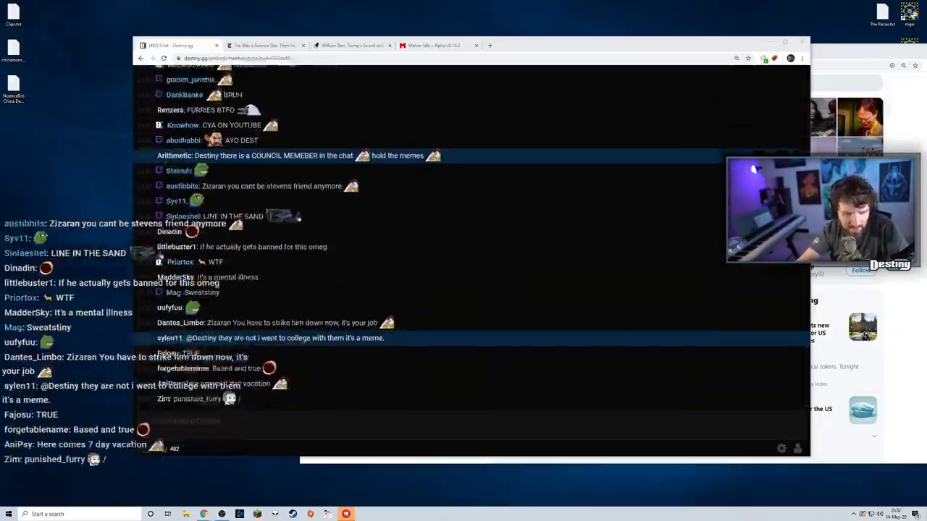
{"action": "scroll", "scroll_direction": "down", "scroll_amount": 3}
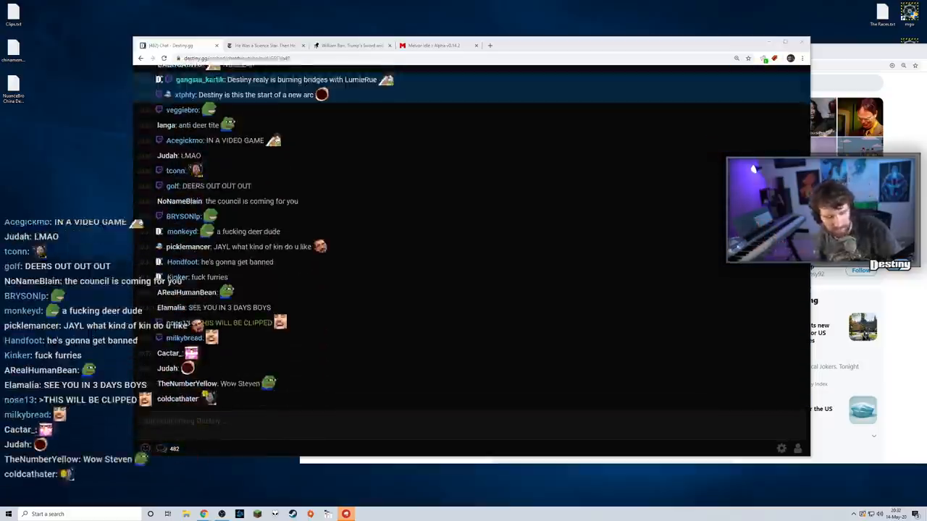
{"action": "scroll", "scroll_direction": "down", "scroll_amount": 3}
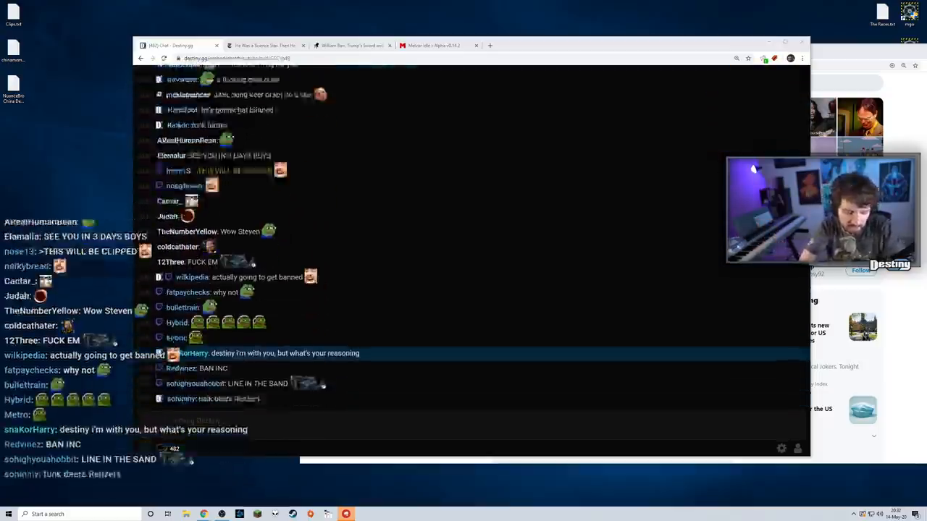
{"action": "scroll", "scroll_direction": "down", "scroll_amount": 3}
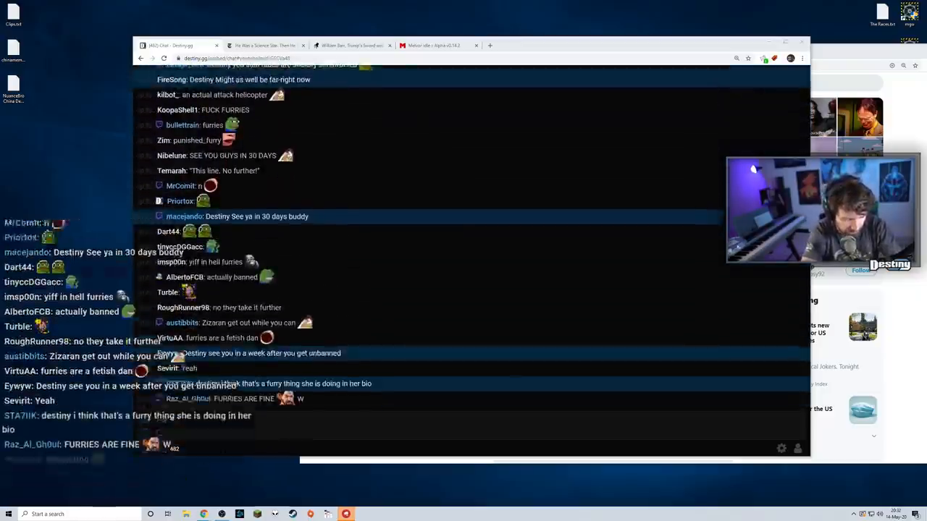
{"action": "scroll", "scroll_direction": "down", "scroll_amount": 3}
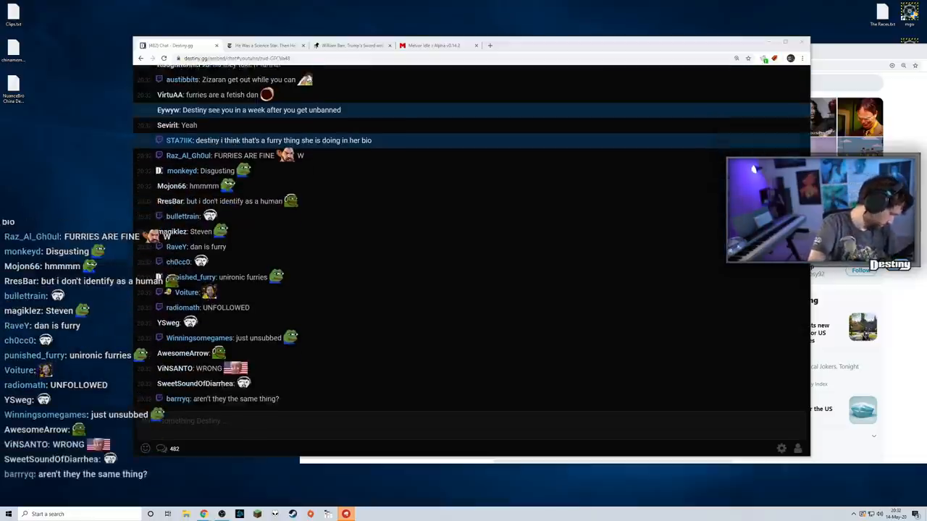
{"action": "scroll", "scroll_direction": "down", "scroll_amount": 3}
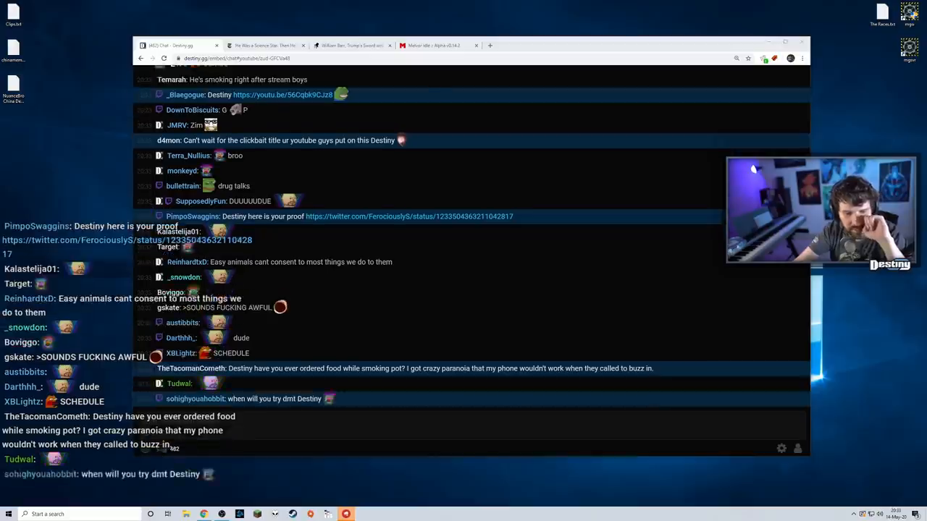
{"action": "scroll", "scroll_direction": "down", "scroll_amount": 3}
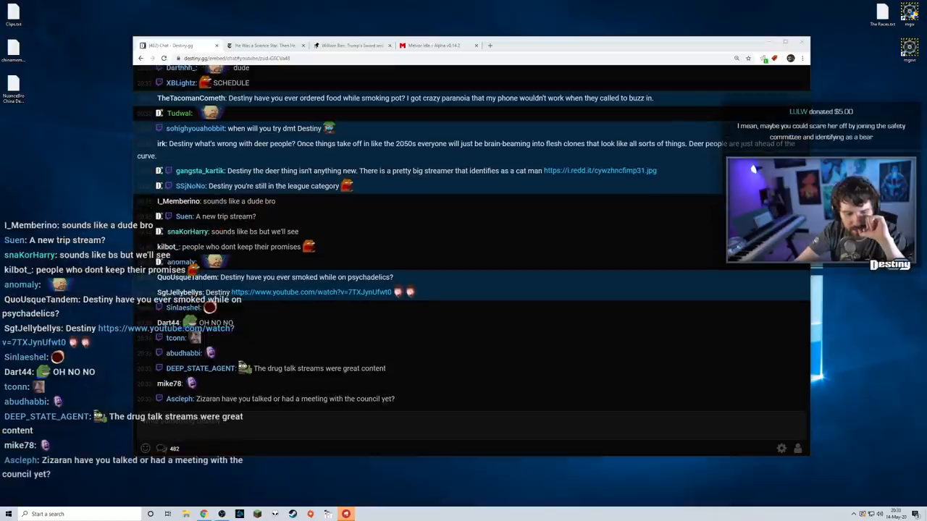
{"action": "scroll", "scroll_direction": "down", "scroll_amount": 3}
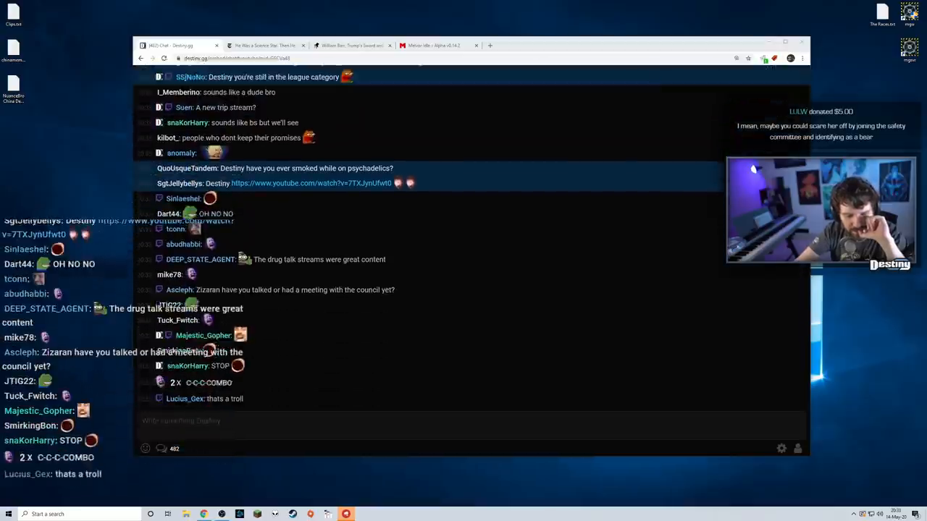
{"action": "scroll", "scroll_direction": "down", "scroll_amount": 3}
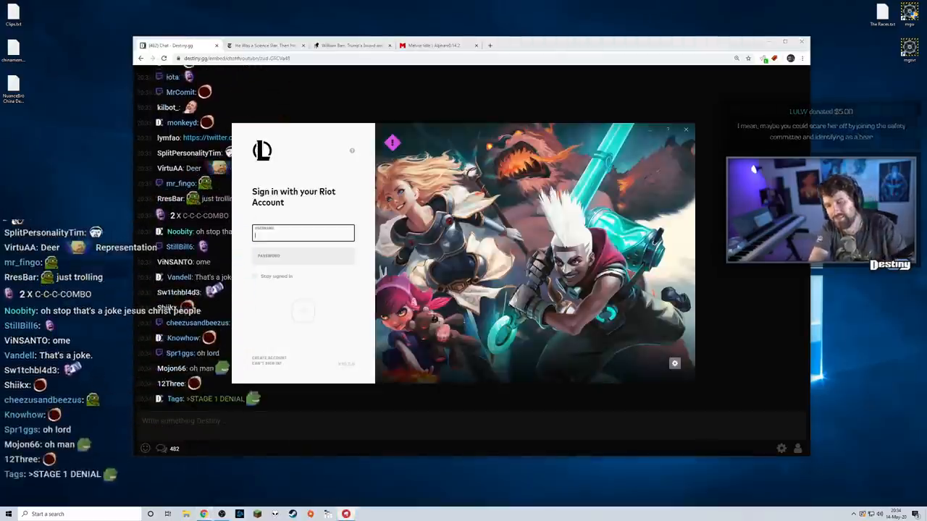
{"action": "type", "text": "NeonUltimaDestiny"}
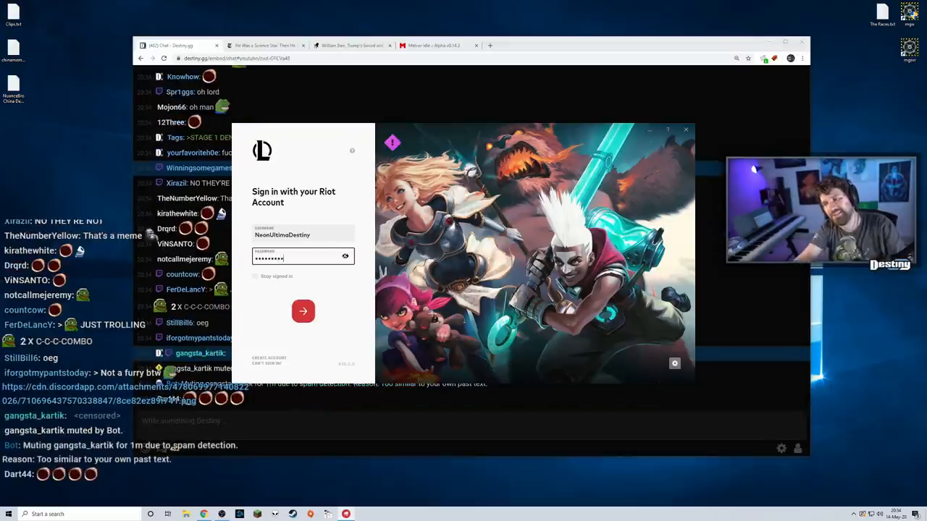
{"action": "left_click", "coordinate": [303, 311]}
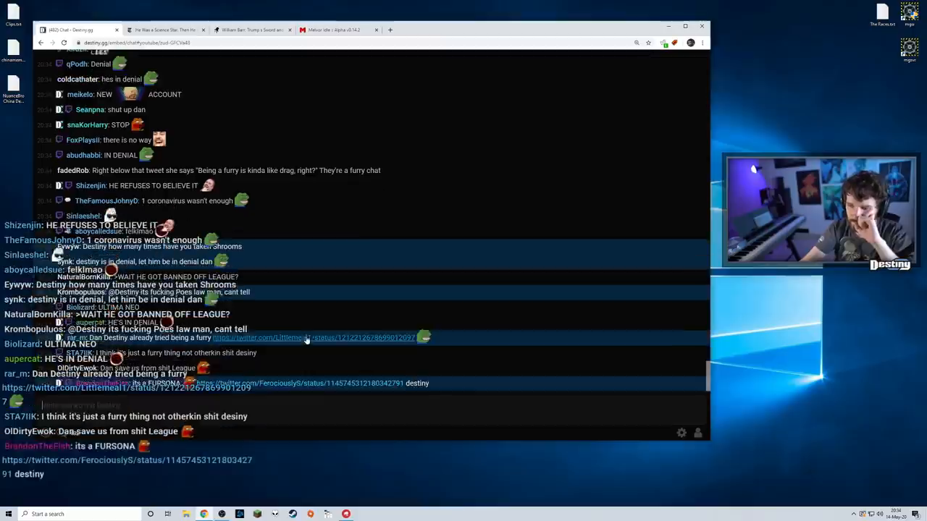
- Bring the League client forward, showing the found ranked solo/duo match
{"action": "left_click", "coordinate": [311, 337]}
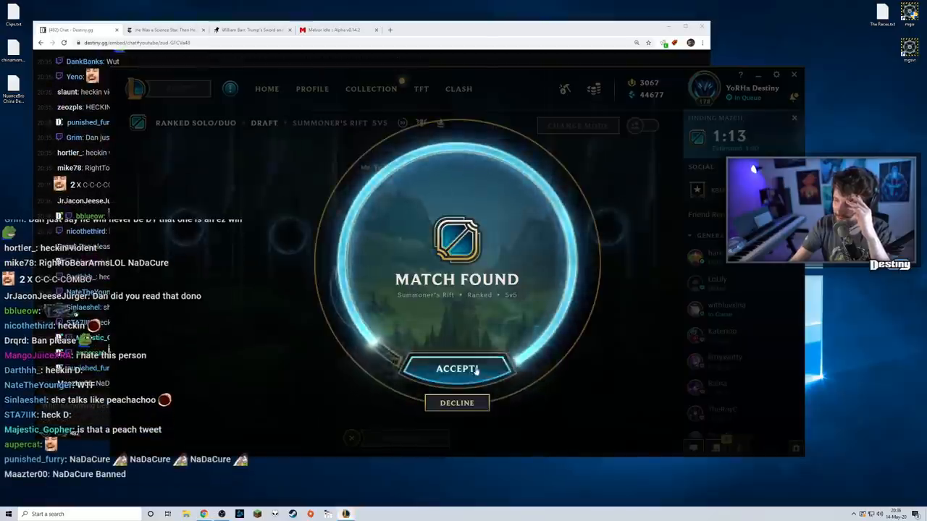
- Accept the found ranked match in the League client
{"action": "left_click", "coordinate": [456, 369]}
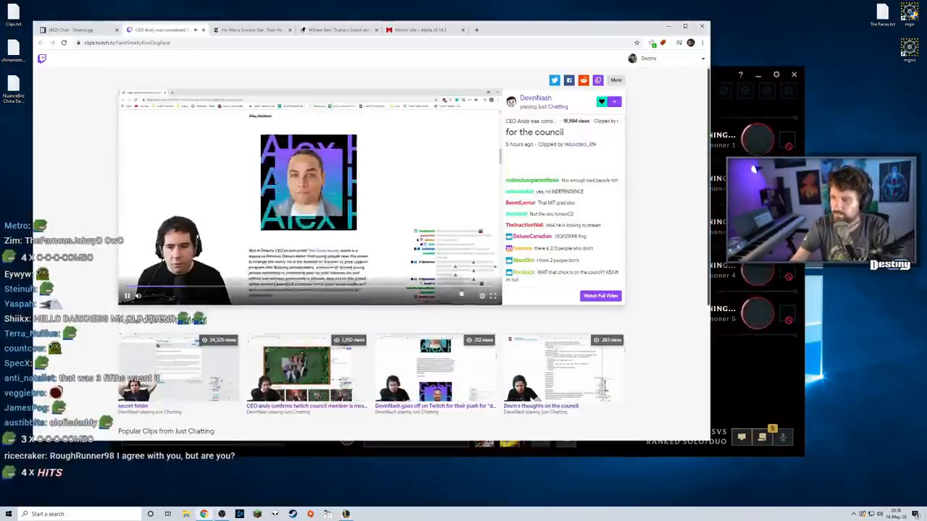
- Show the playback speed choices on the DevinNash Twitch clip
{"action": "left_click", "coordinate": [483, 295]}
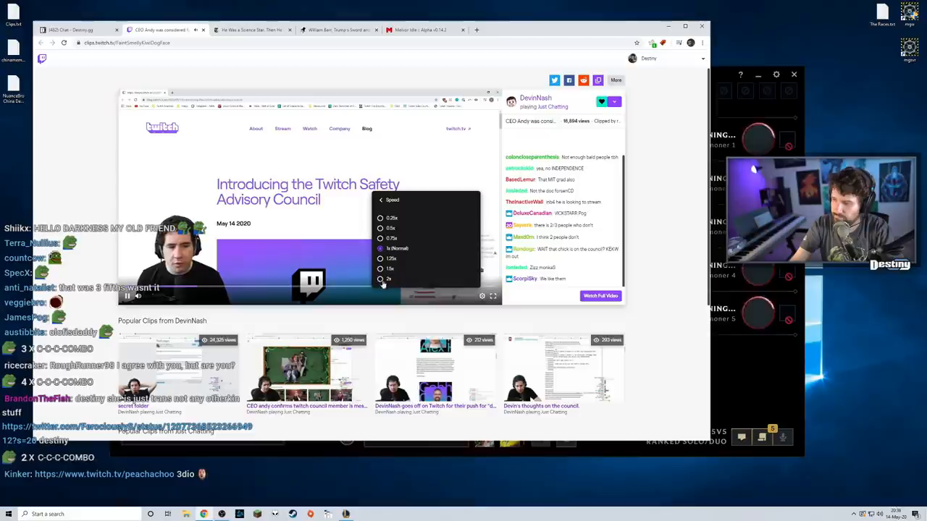